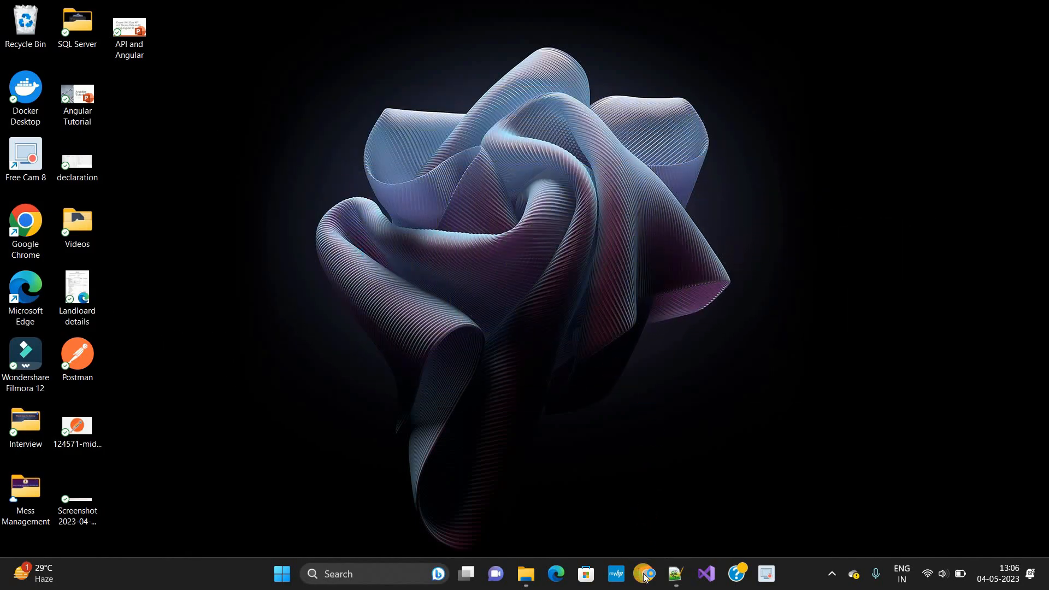
Launch Chrome and search for 'visual studio code' via the address-bar suggestion
left_click(644, 574)
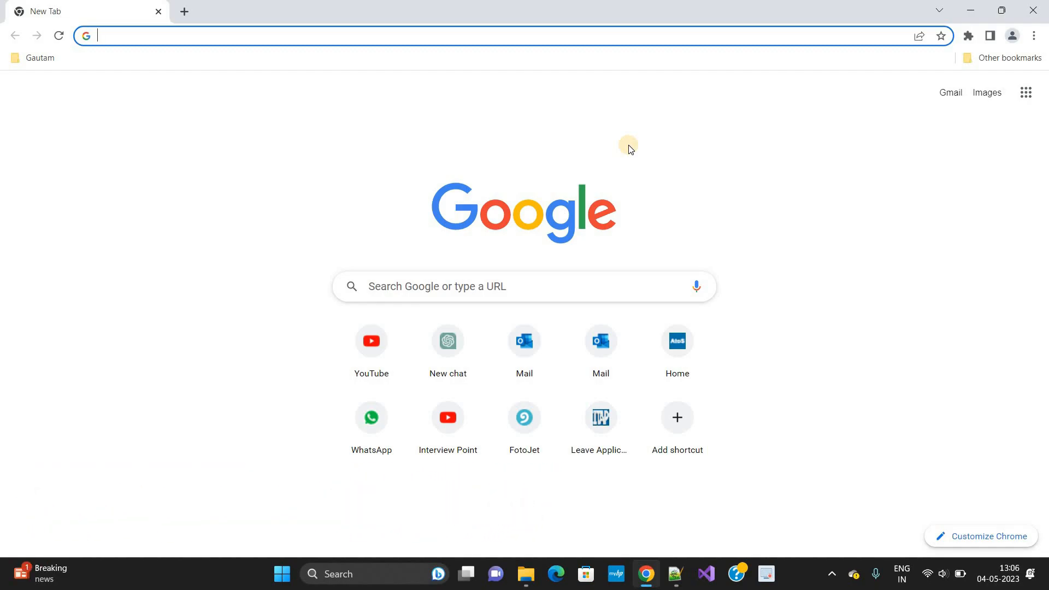
type("visu")
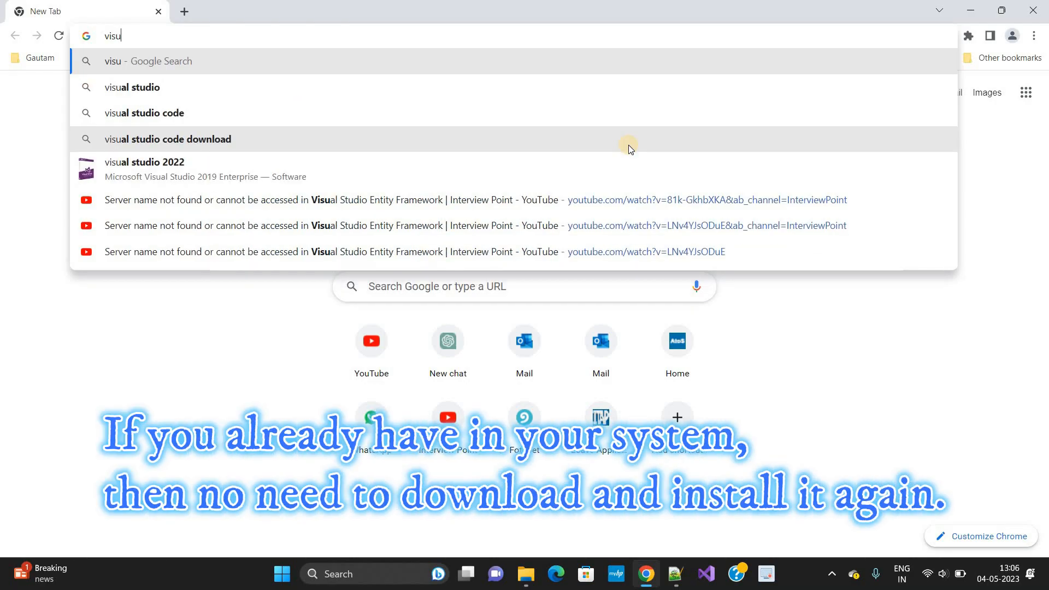
left_click(144, 112)
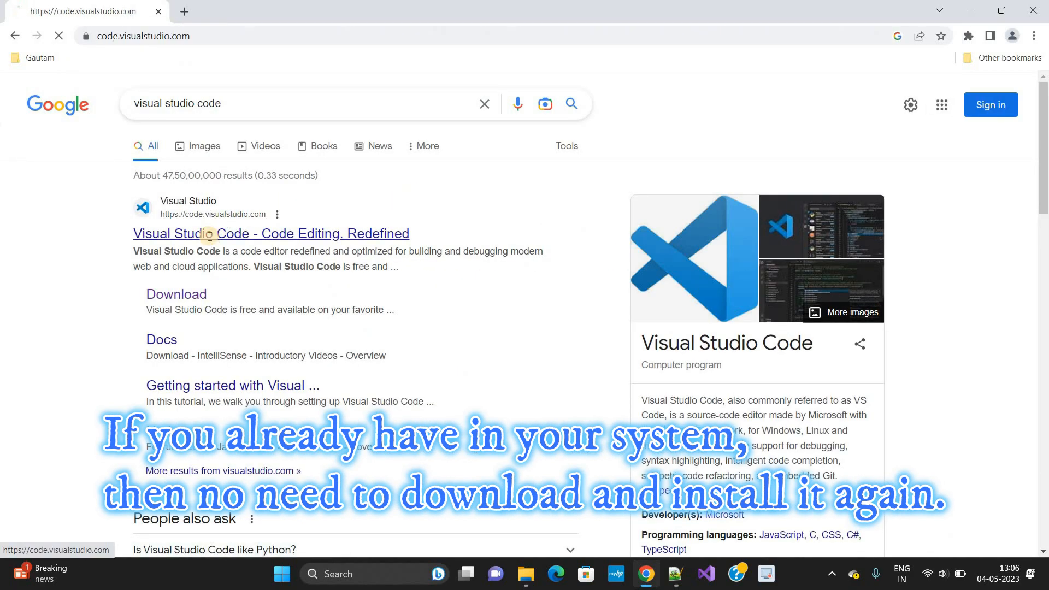
From code.visualstudio.com, download the stable Windows build of VS Code
left_click(271, 234)
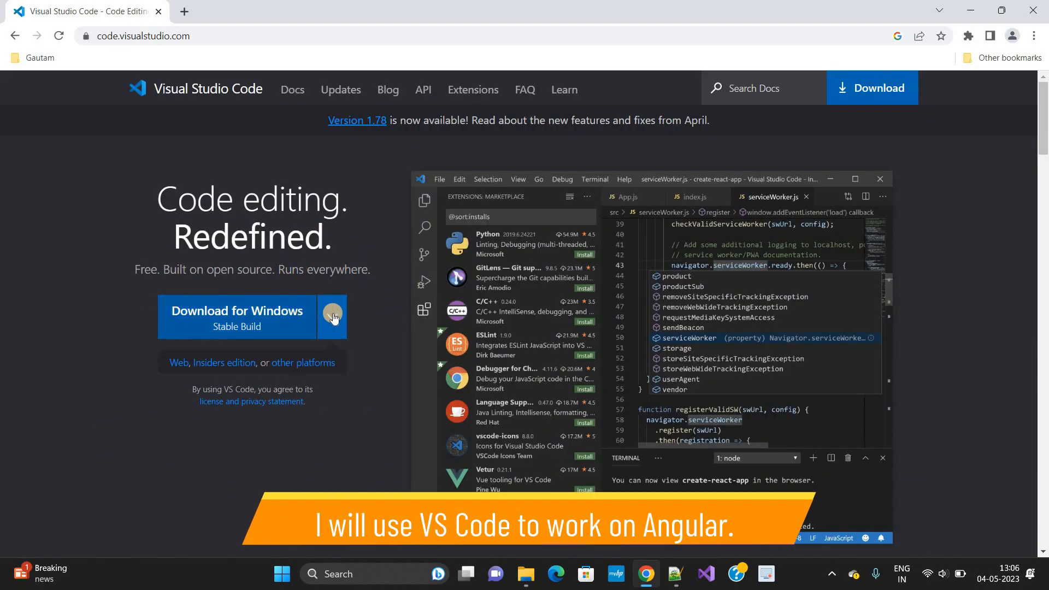
mouse_move(78, 371)
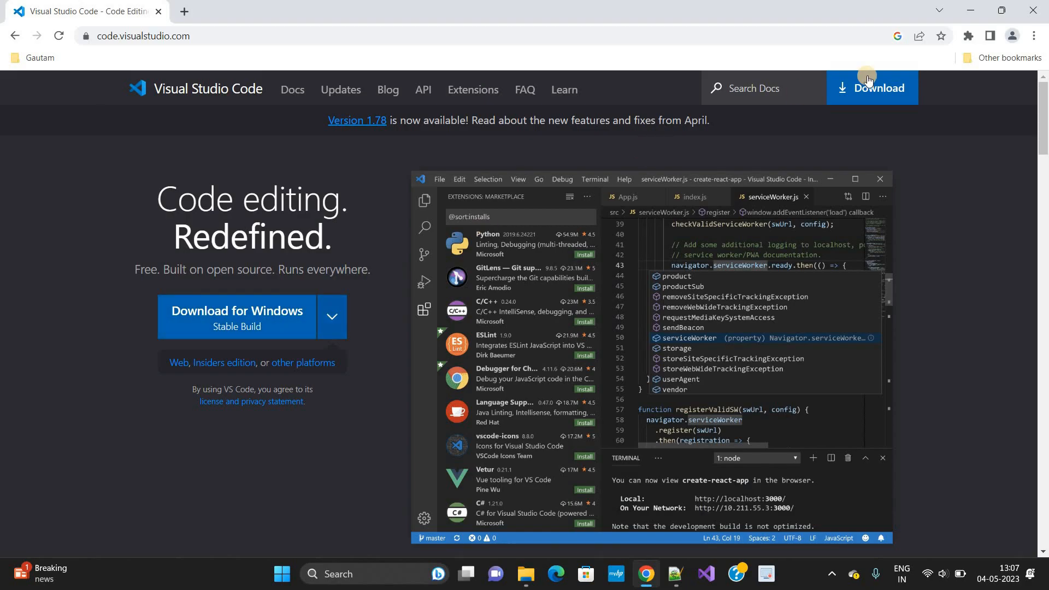
mouse_move(236, 323)
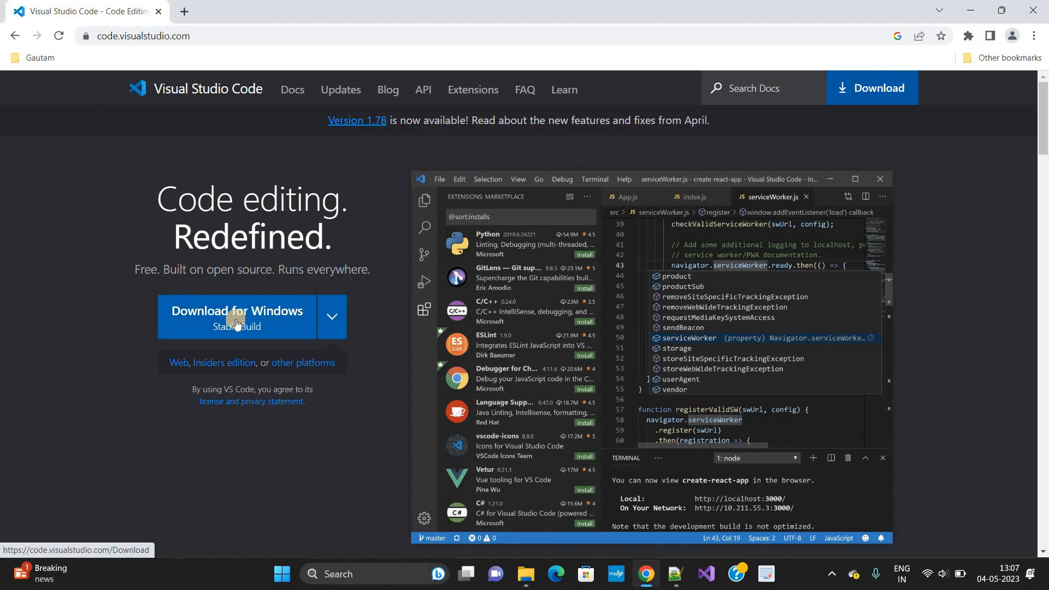
left_click(236, 310)
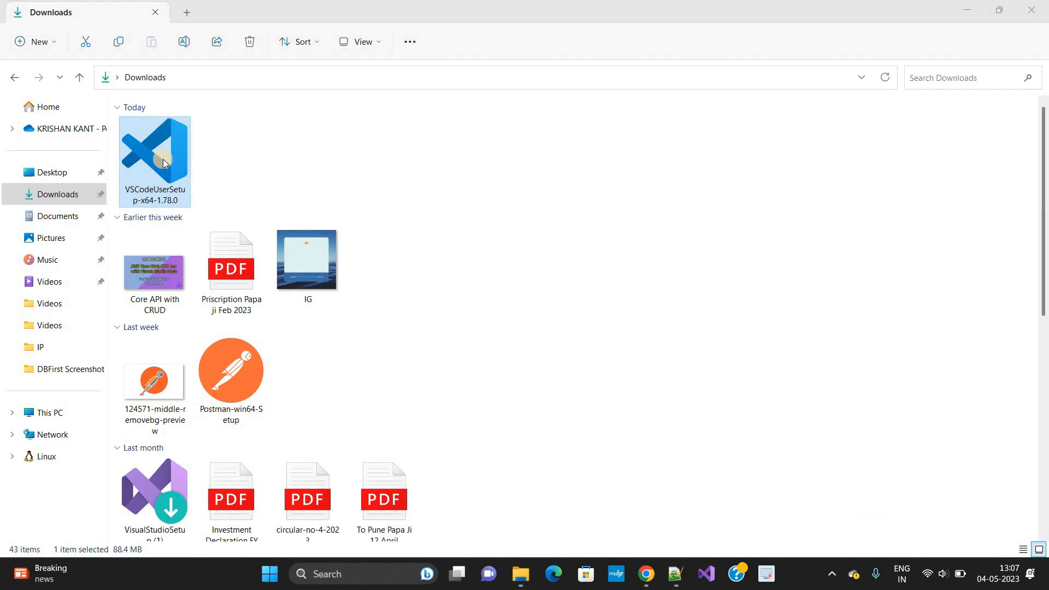
Launch VSCodeUserSetup, accept the license and keep the default install and Start Menu folders
double_click(154, 154)
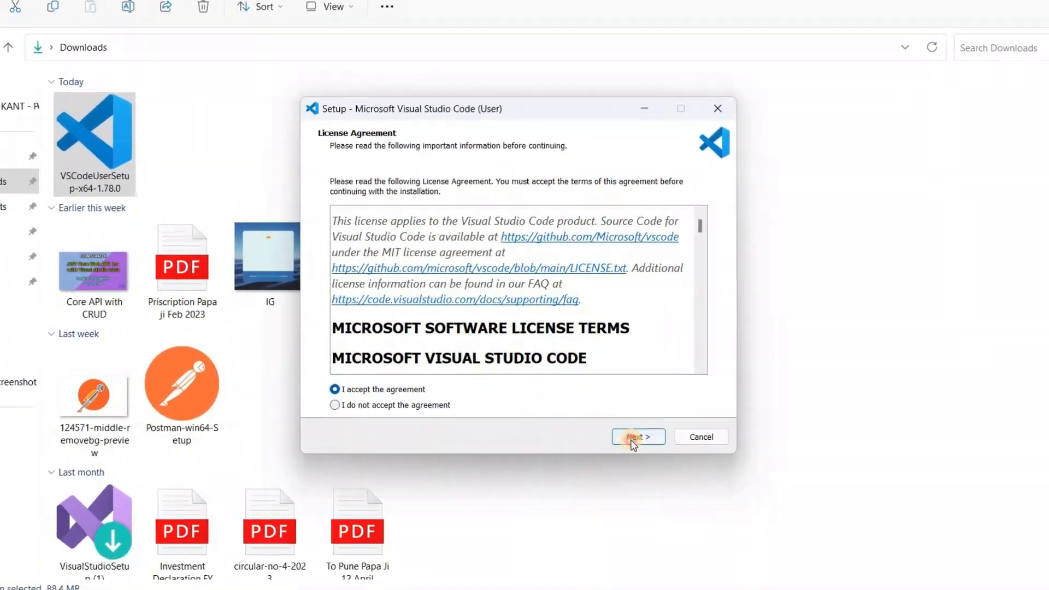
left_click(636, 437)
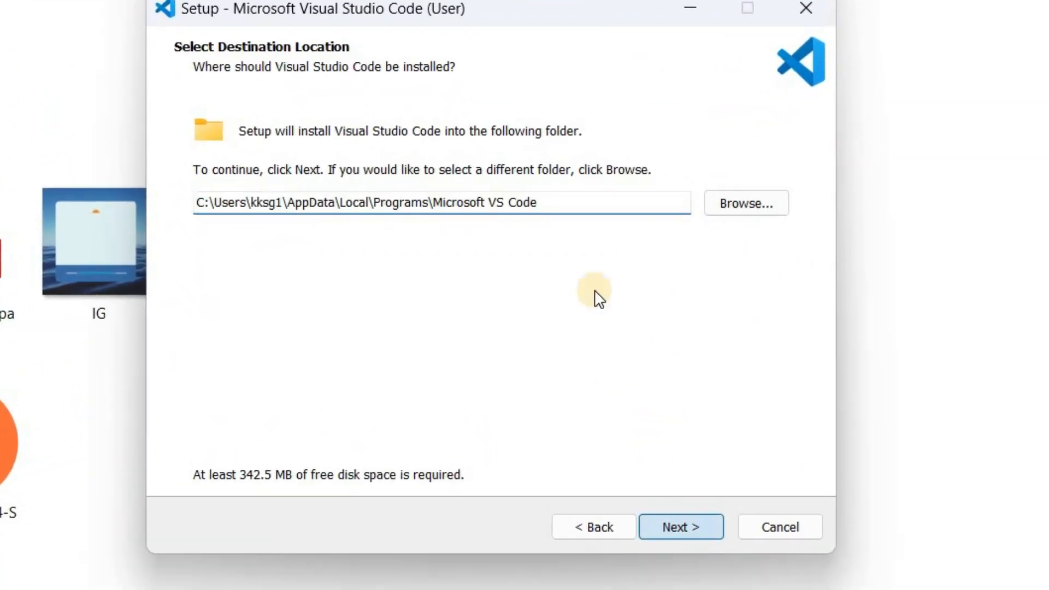
left_click(681, 527)
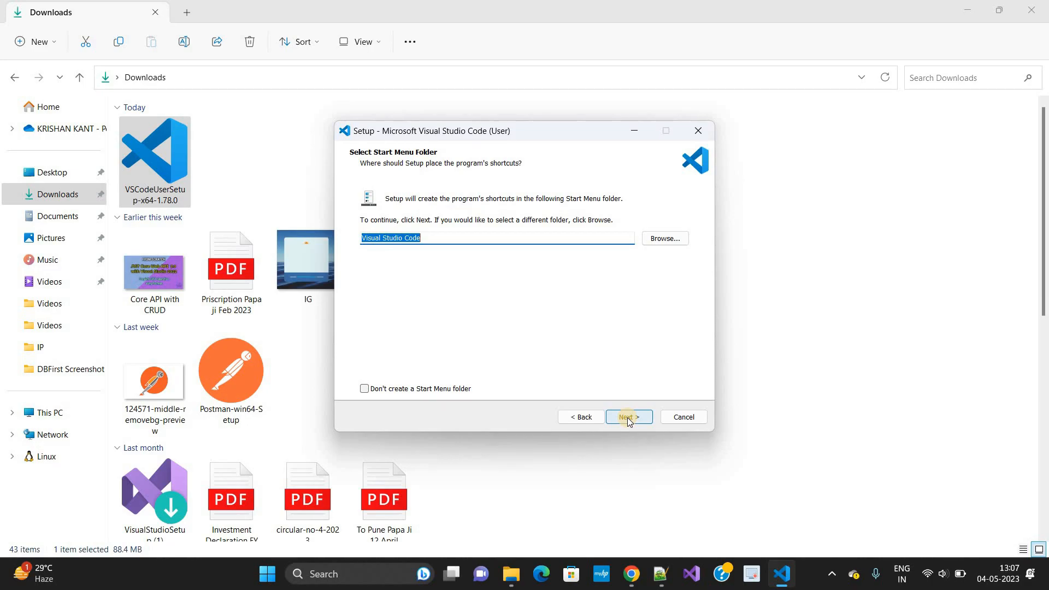
left_click(627, 416)
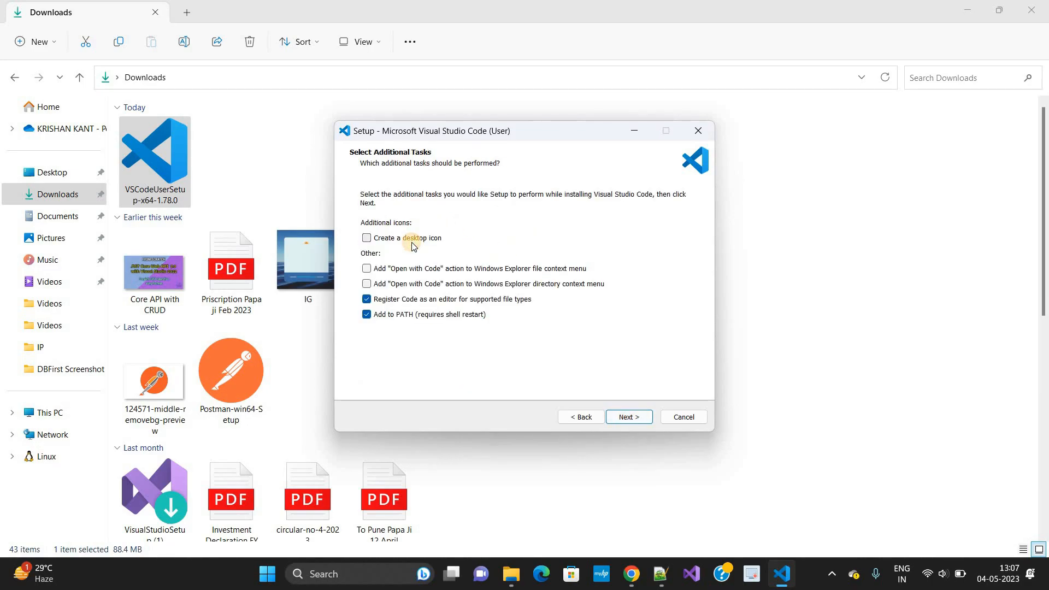
Enable 'Create a desktop icon' and start installing Visual Studio Code
left_click(366, 237)
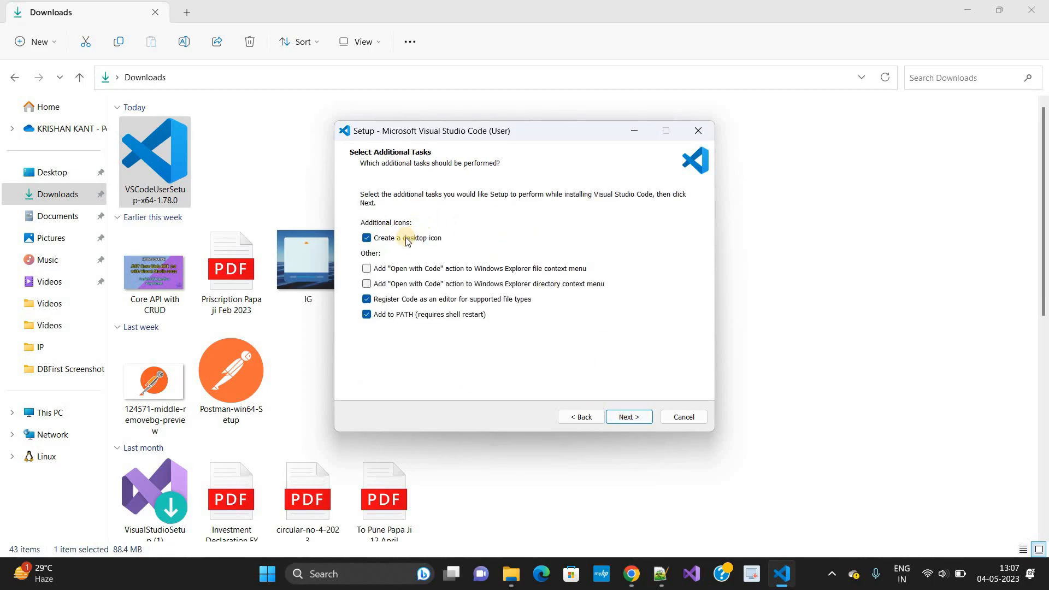
mouse_move(609, 390)
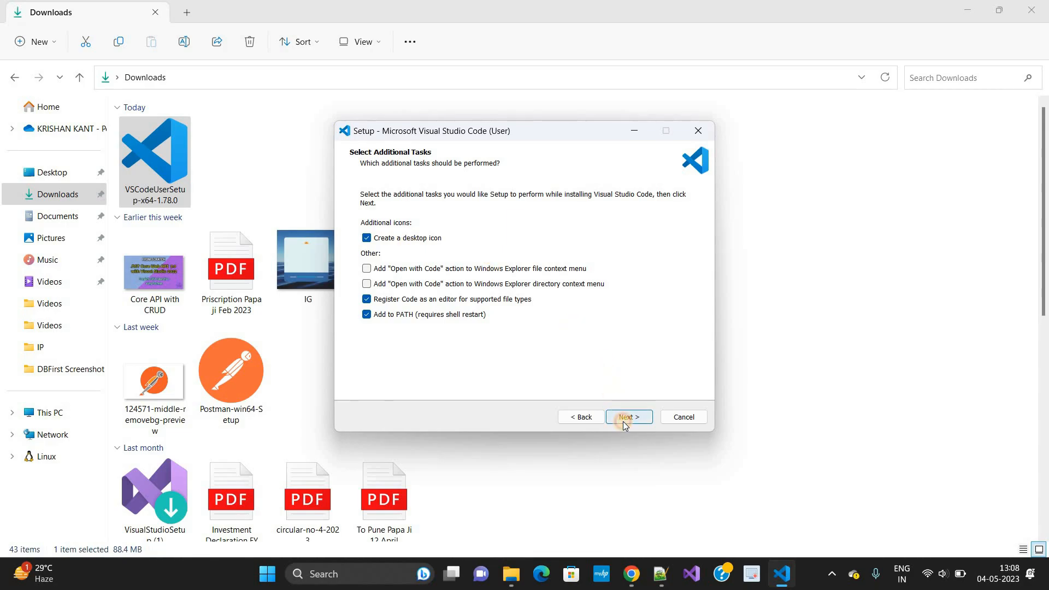
left_click(627, 416)
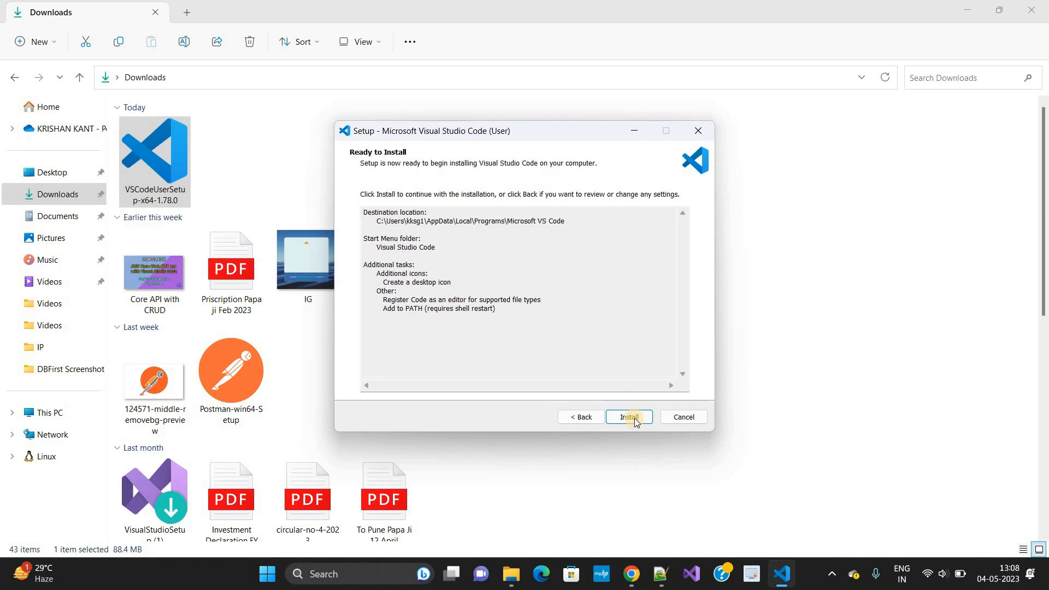
left_click(627, 416)
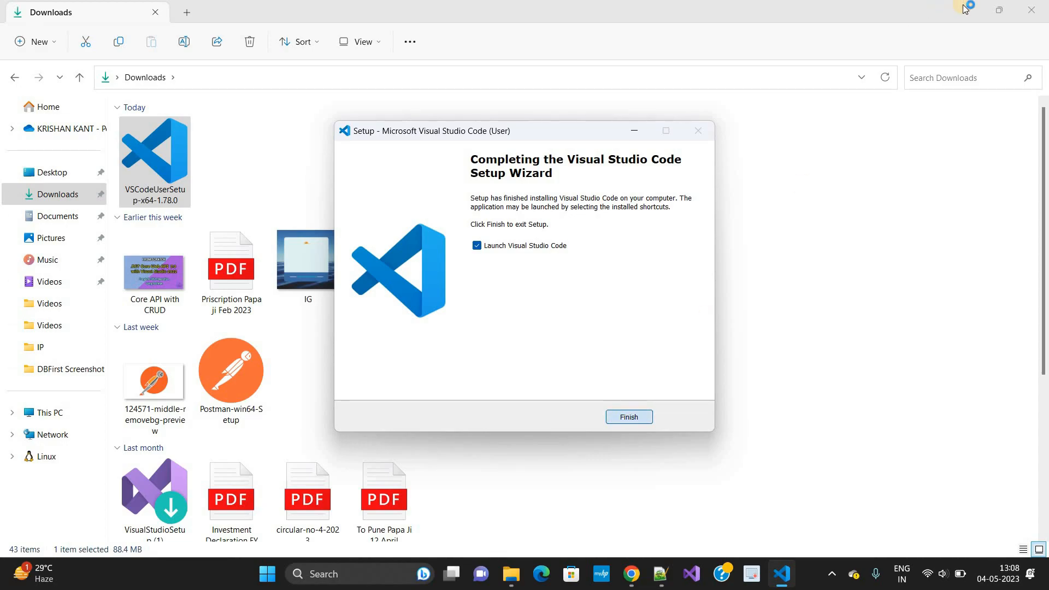
Finish setup with 'Launch Visual Studio Code' checked so the editor opens
left_click(627, 416)
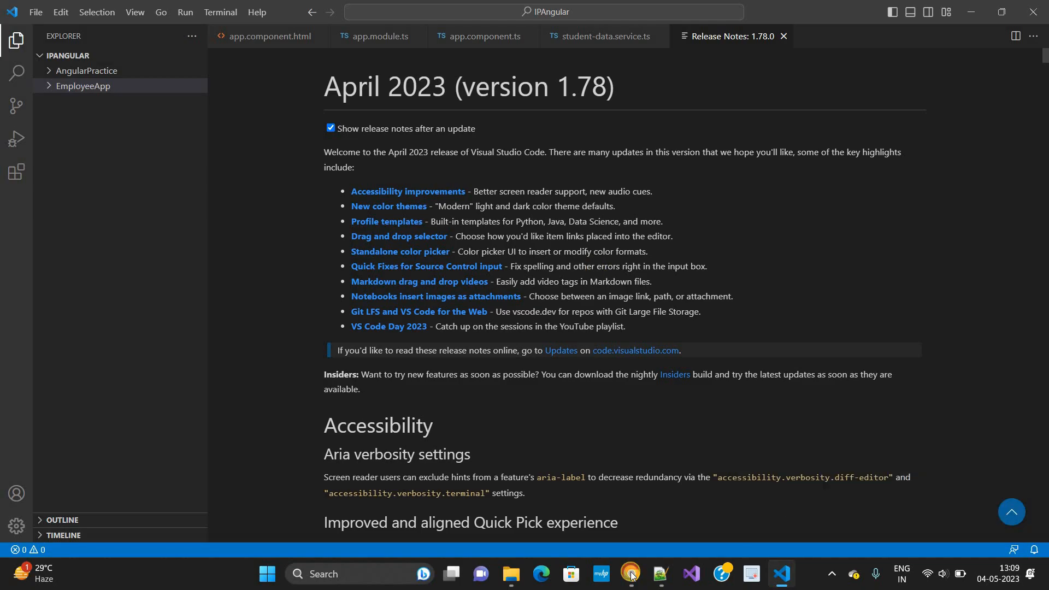
In a new Chrome tab, search for 'node js install' and go to the nodejs.org download page
left_click(629, 574)
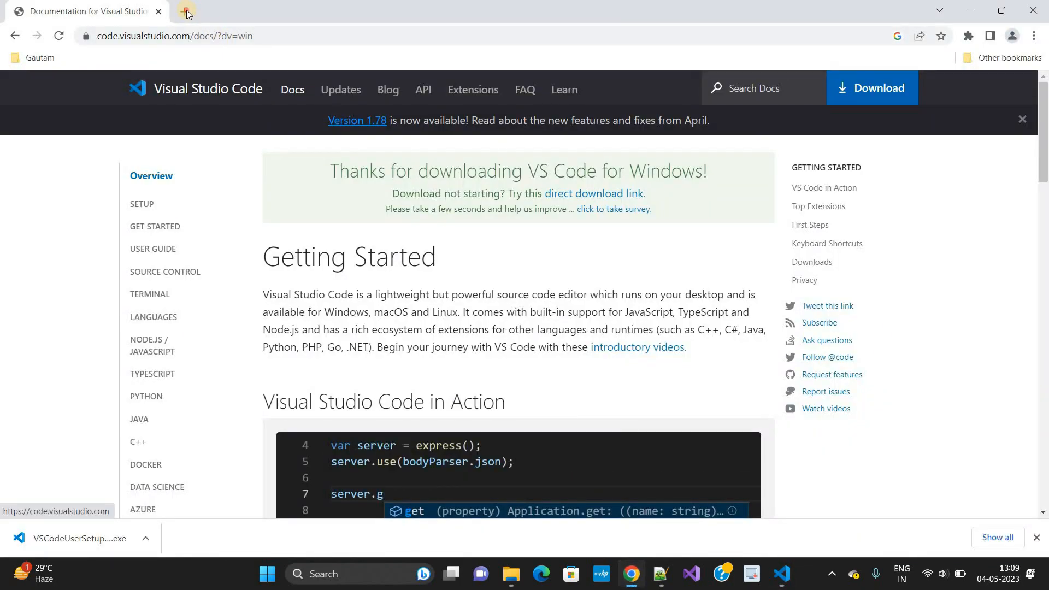
left_click(187, 11)
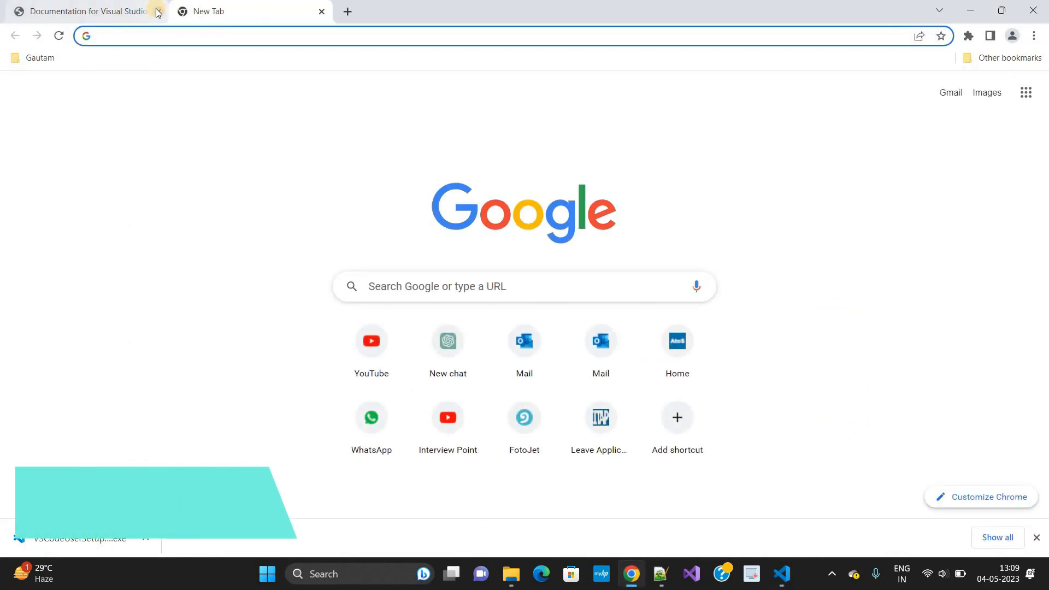
type("nod")
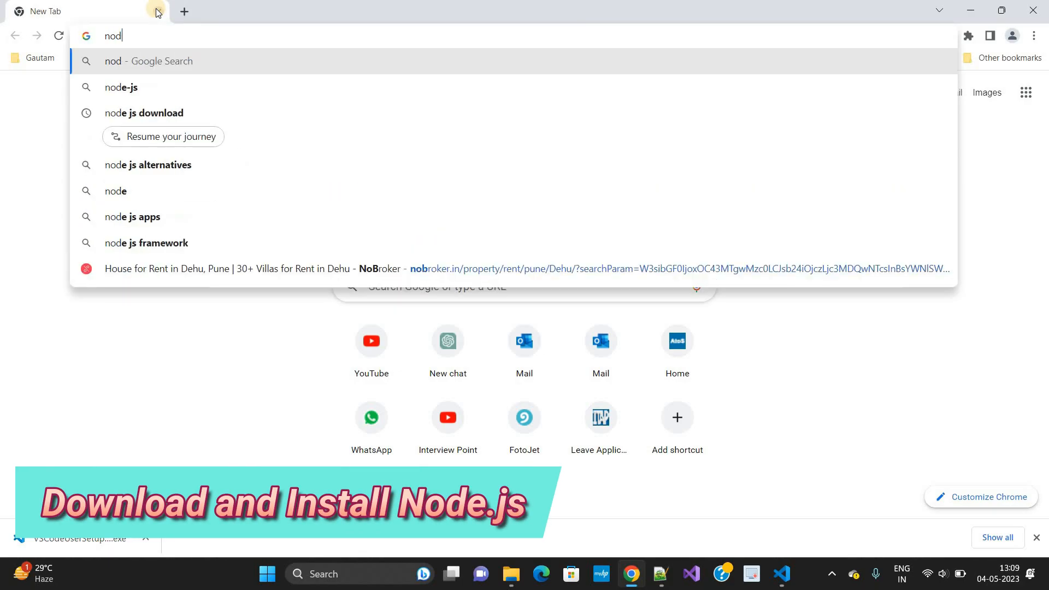
type("e")
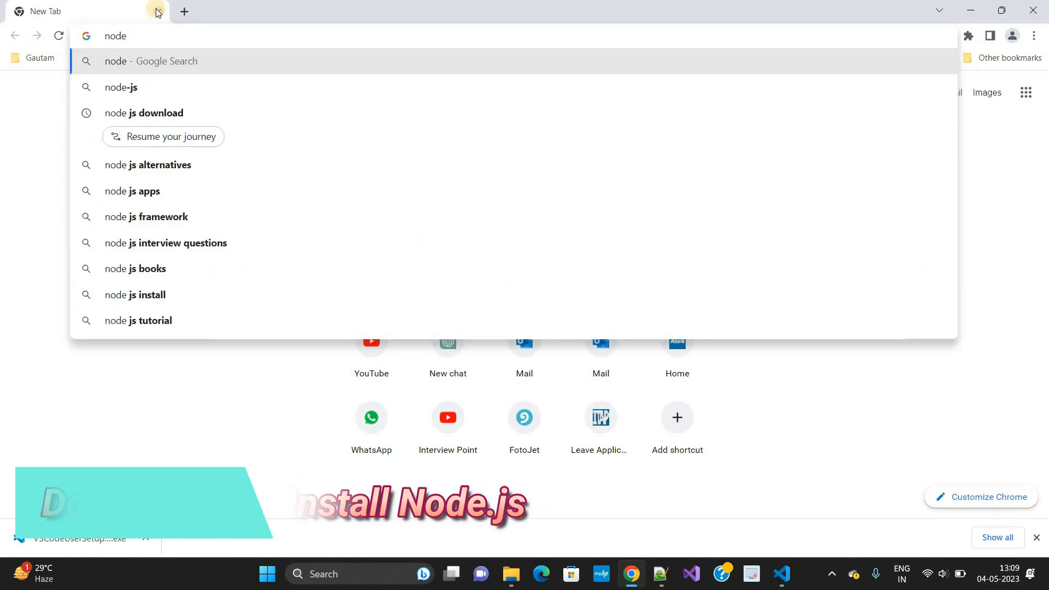
left_click(136, 294)
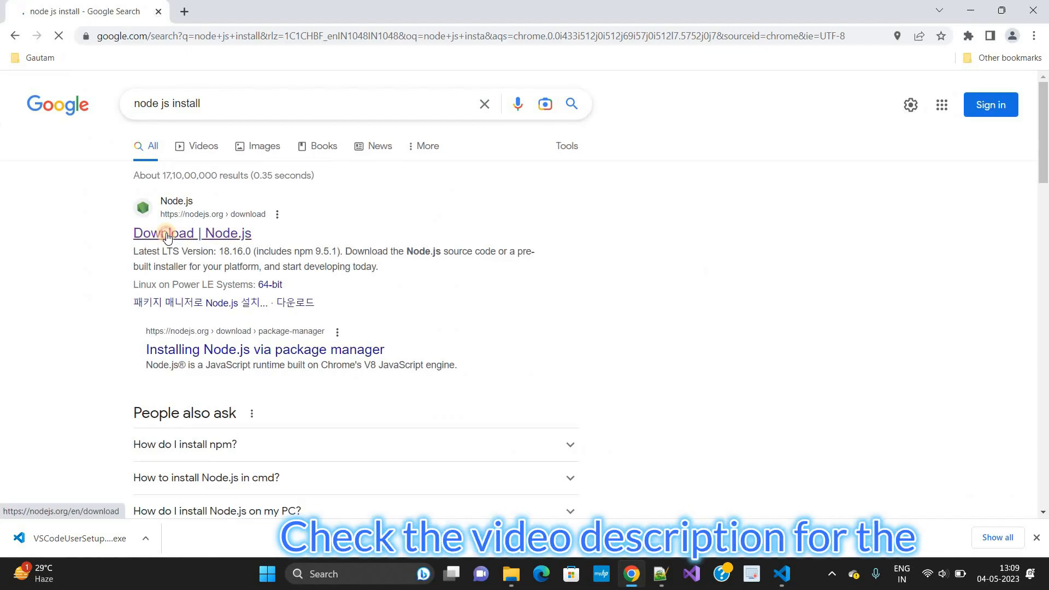
left_click(192, 233)
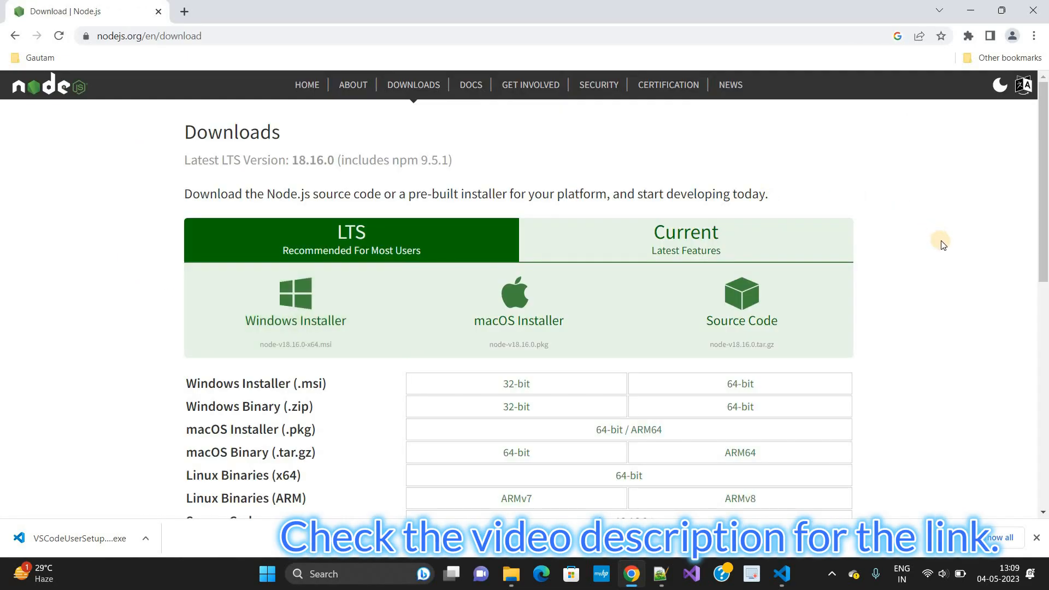
mouse_move(354, 334)
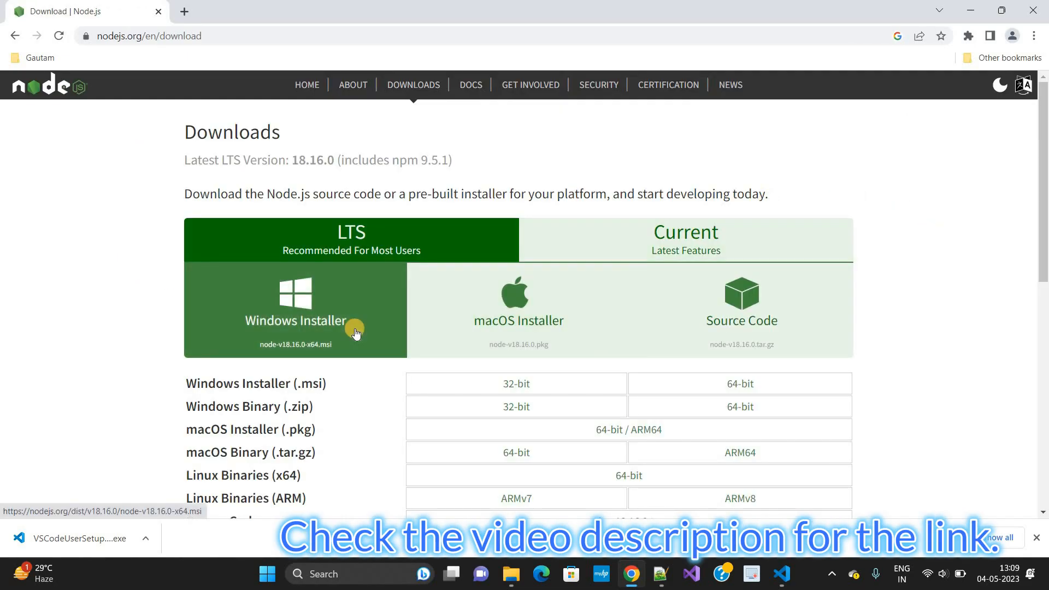
Download the Node.js 18.16.0 LTS Windows installer and show its download options
scroll("down", 3)
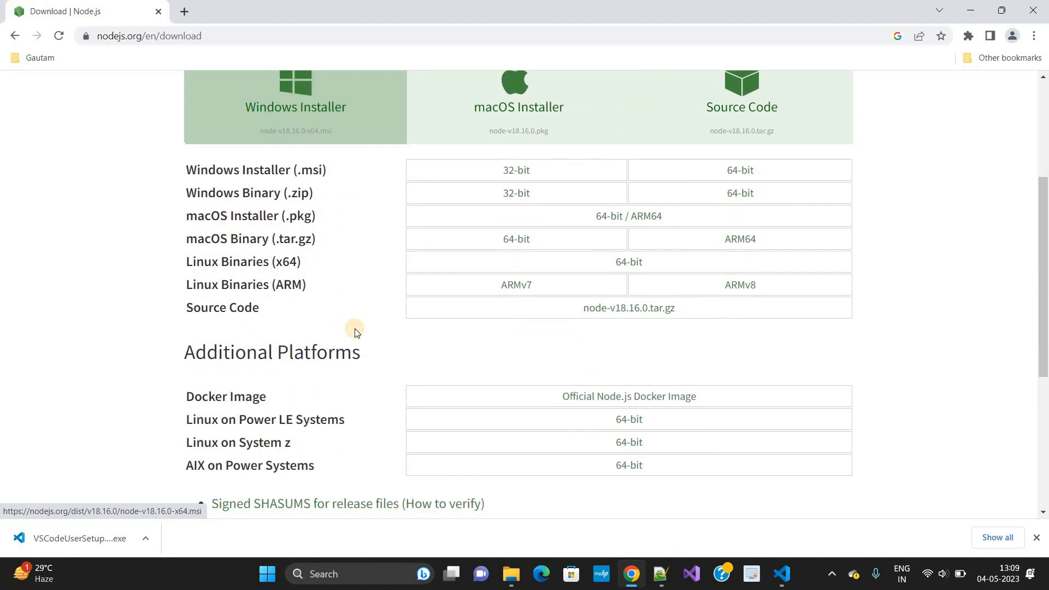
scroll("up", 3)
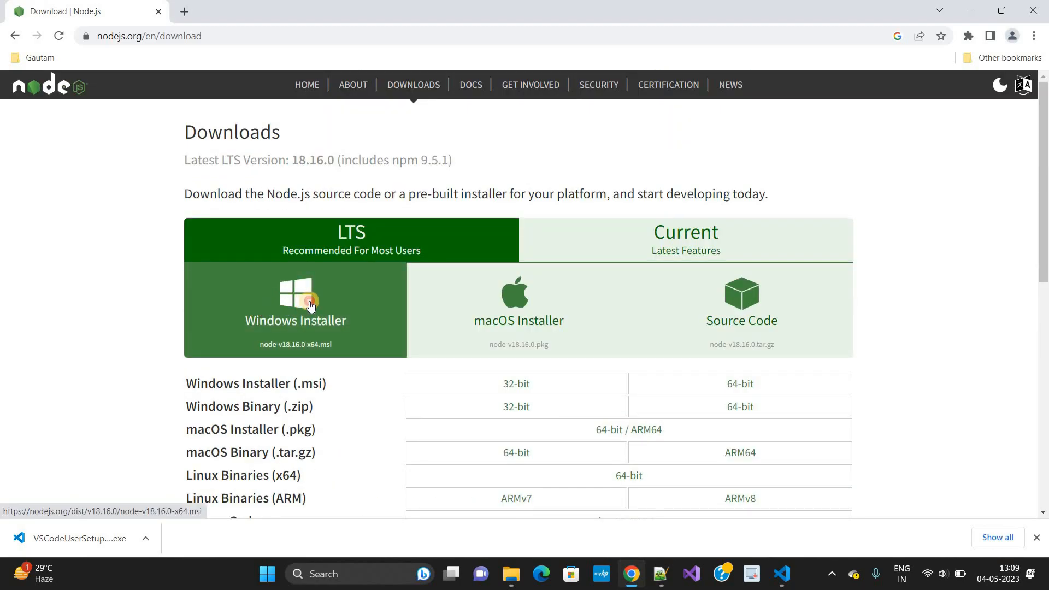
left_click(294, 302)
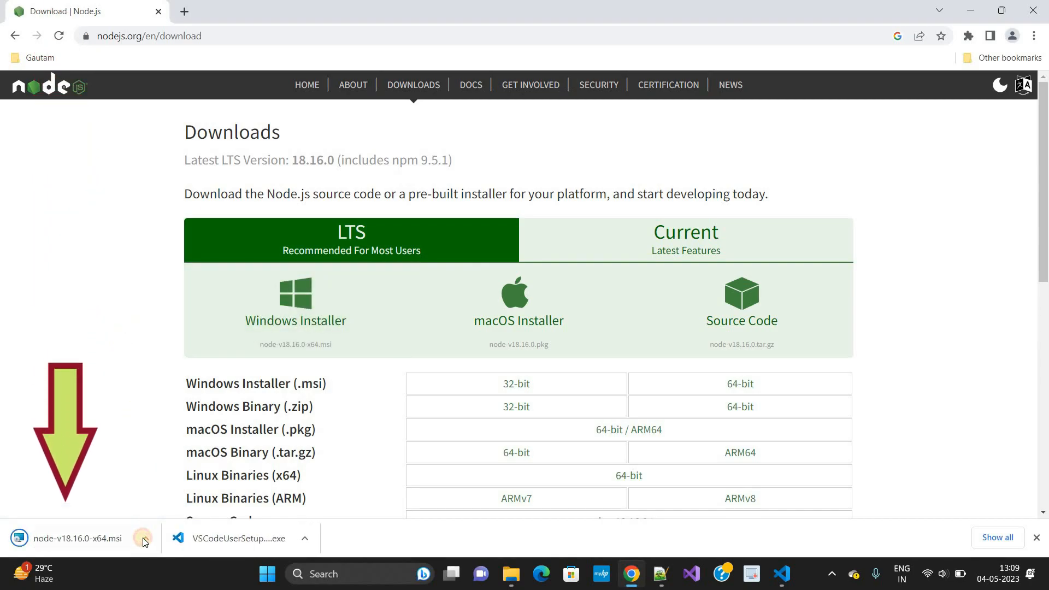
left_click(144, 538)
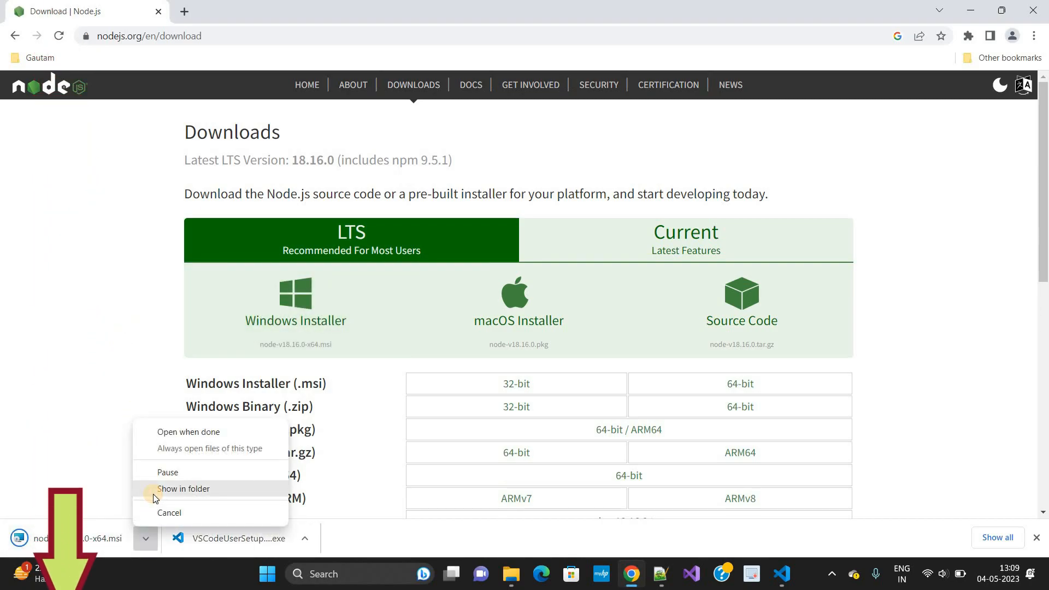
Reveal node-v18.16.0-x64 in the Downloads folder and select it
left_click(183, 489)
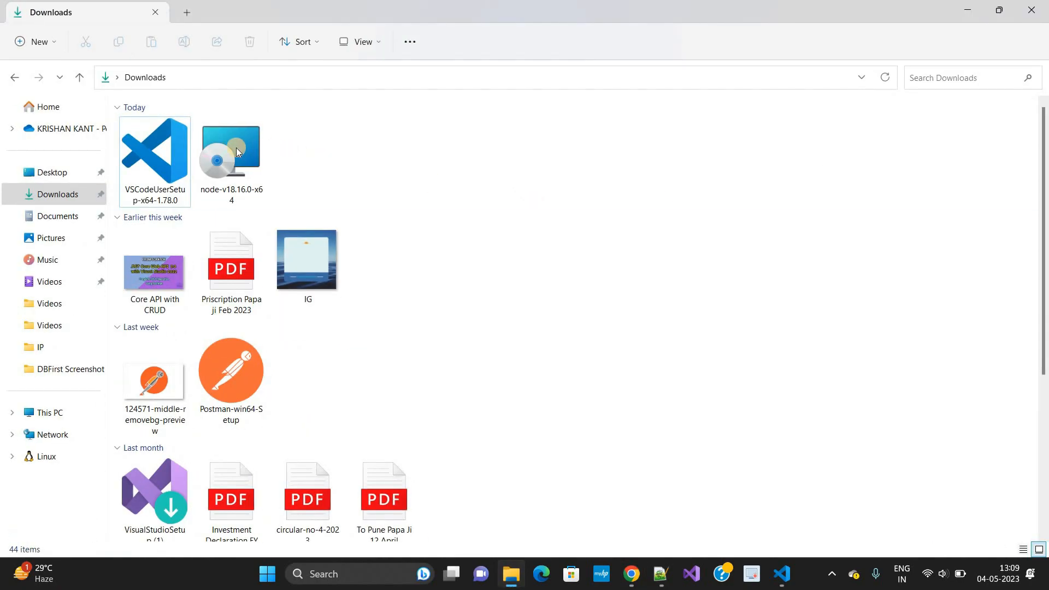
left_click(231, 153)
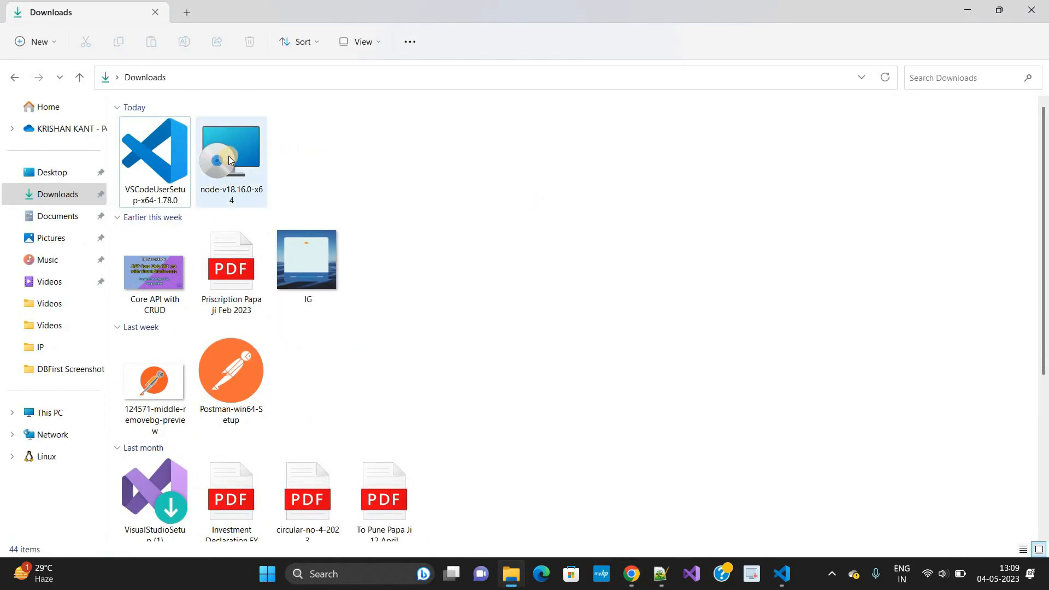
mouse_move(240, 145)
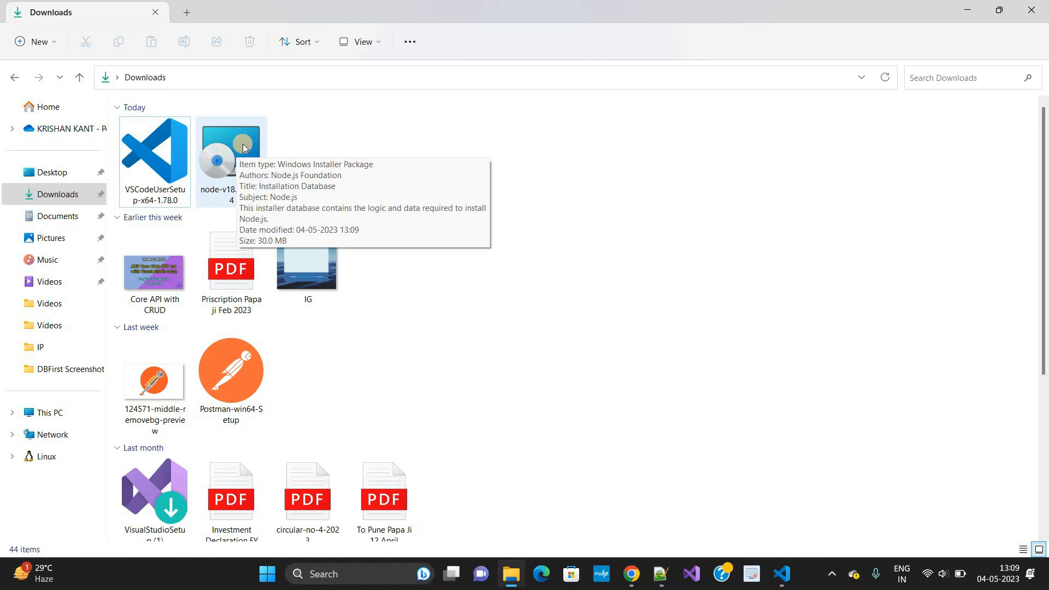
left_click(231, 154)
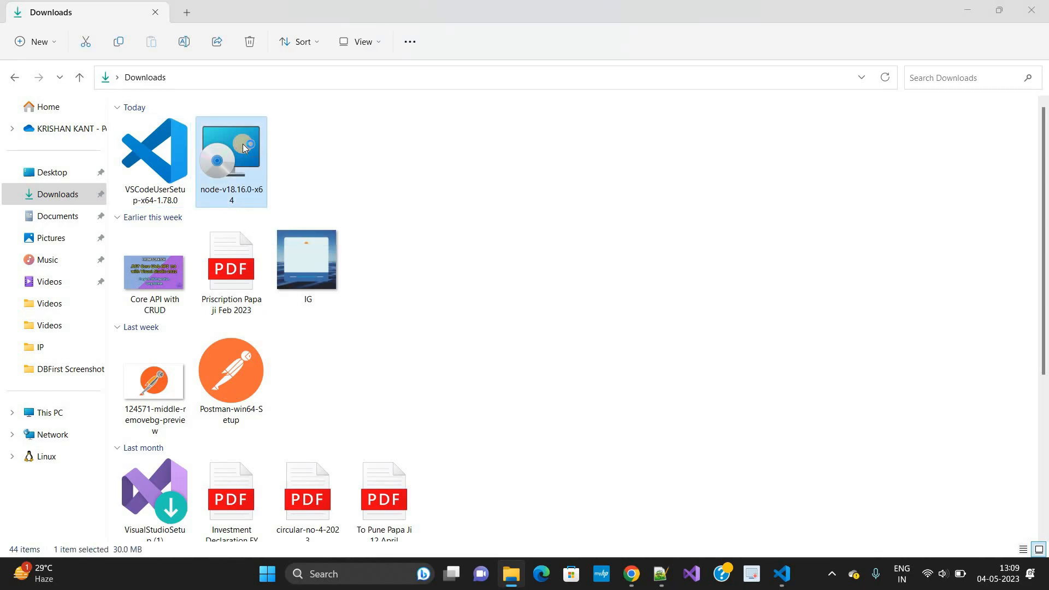
Launch the Node.js installer, pass the welcome page and accept the license agreement
double_click(230, 150)
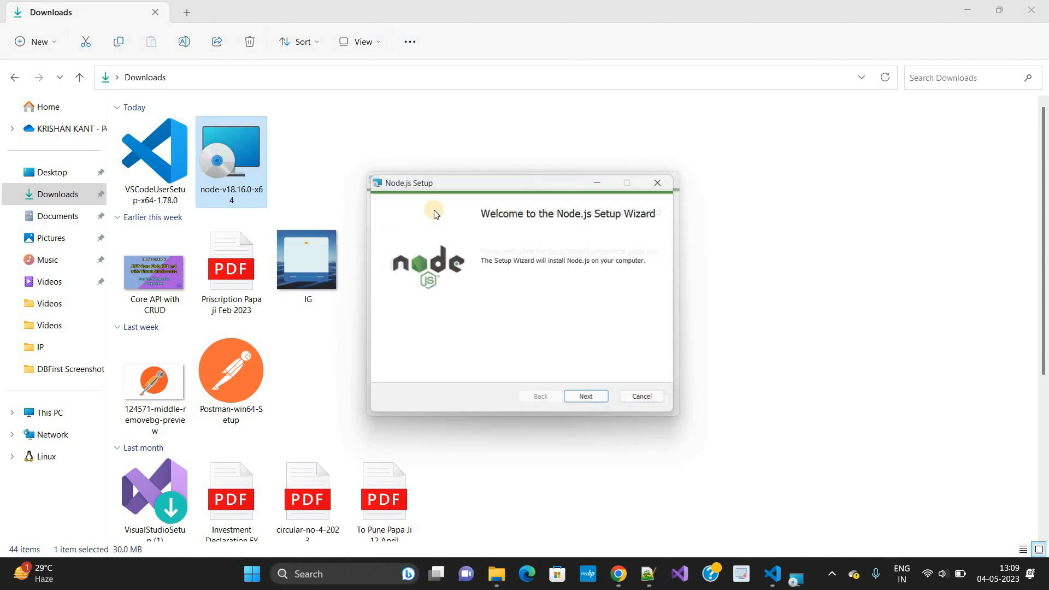
left_click(585, 403)
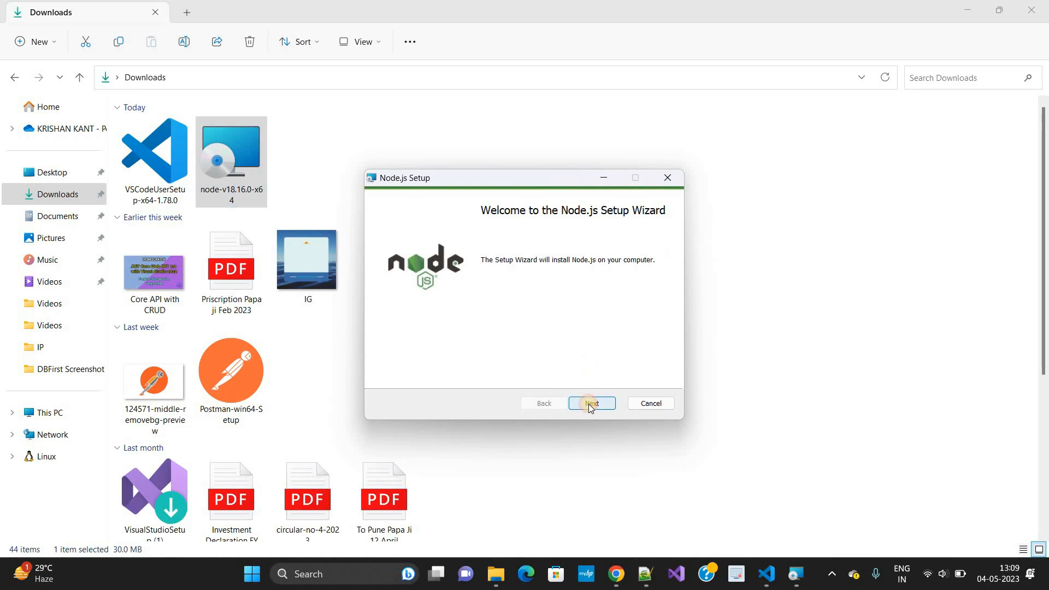
left_click(591, 403)
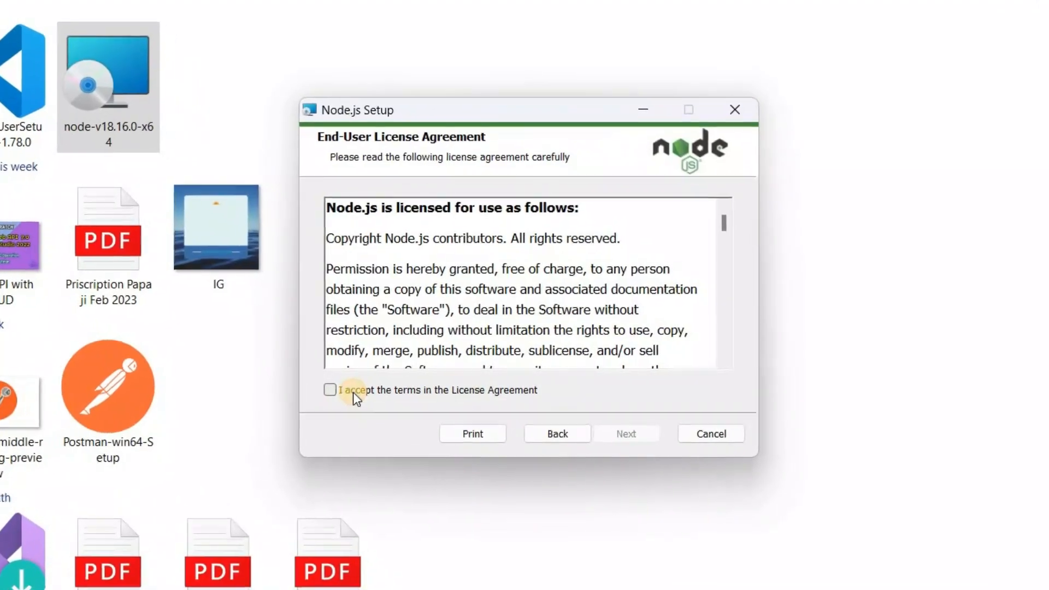
left_click(329, 389)
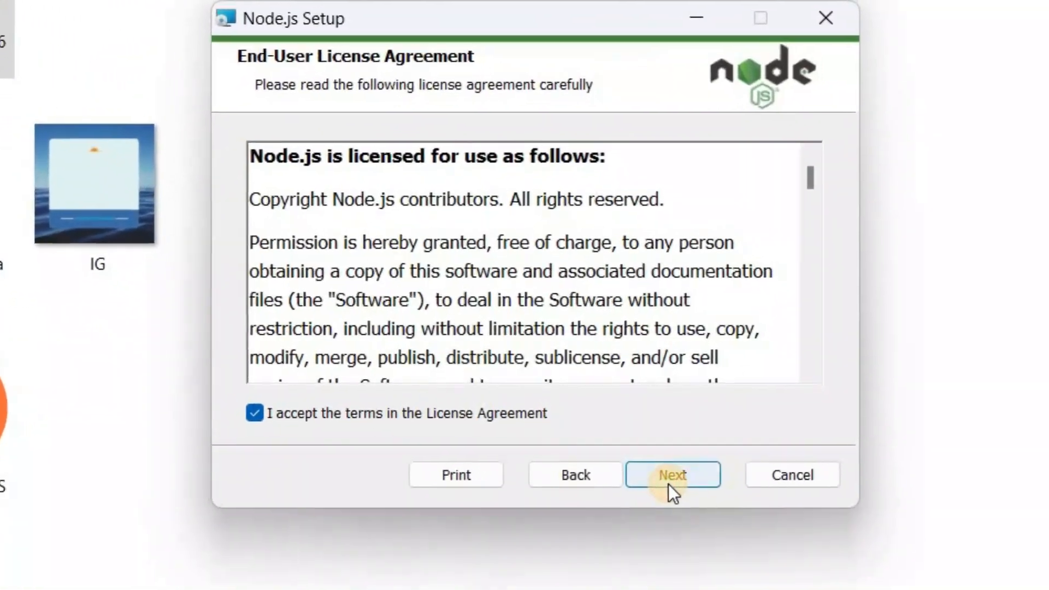
left_click(672, 475)
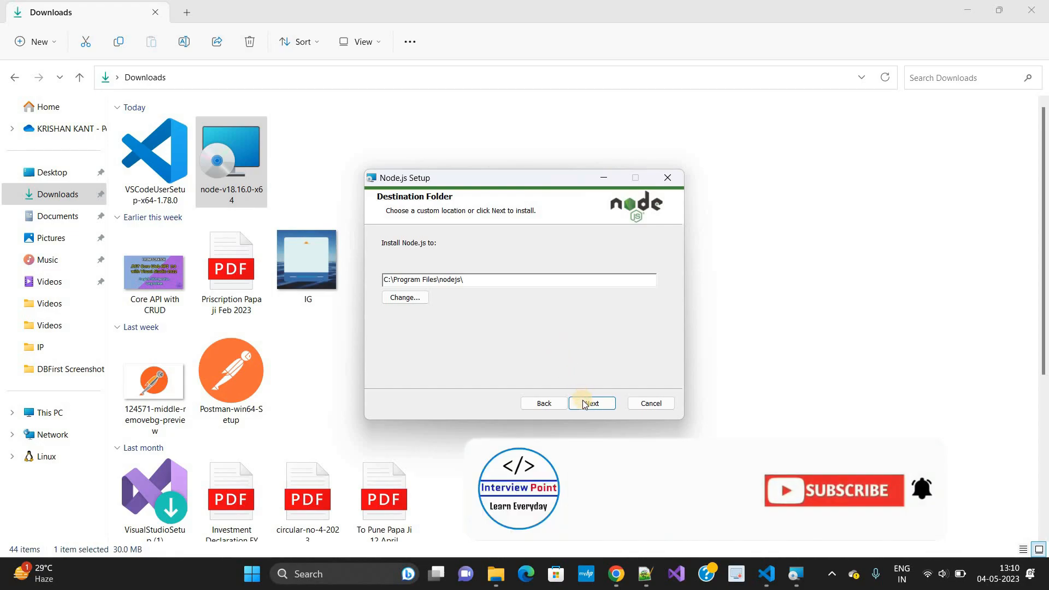
Keep the default install location and features, skipping native module tools
left_click(591, 404)
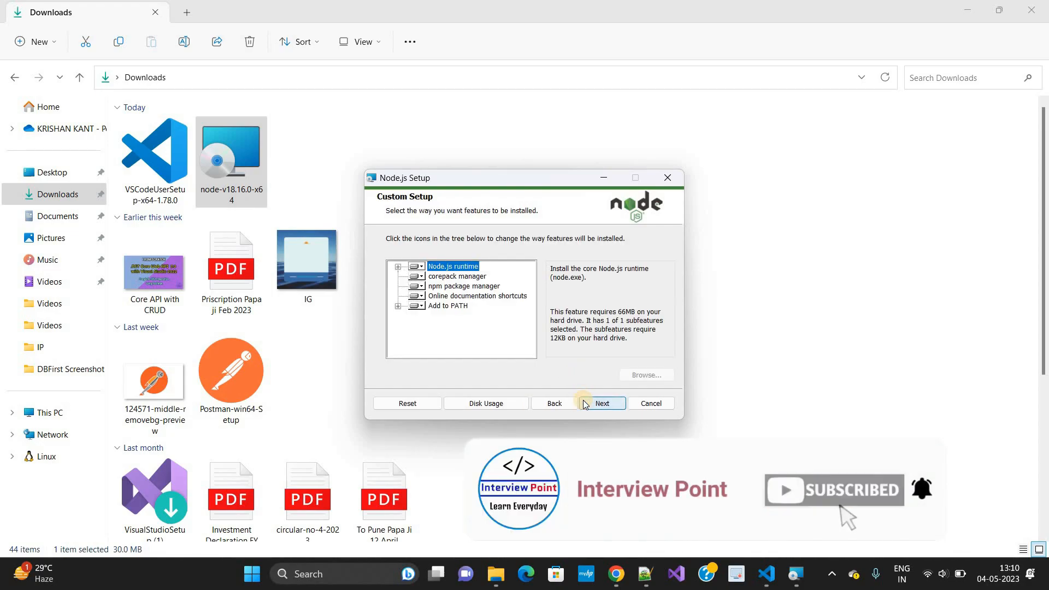
left_click(601, 403)
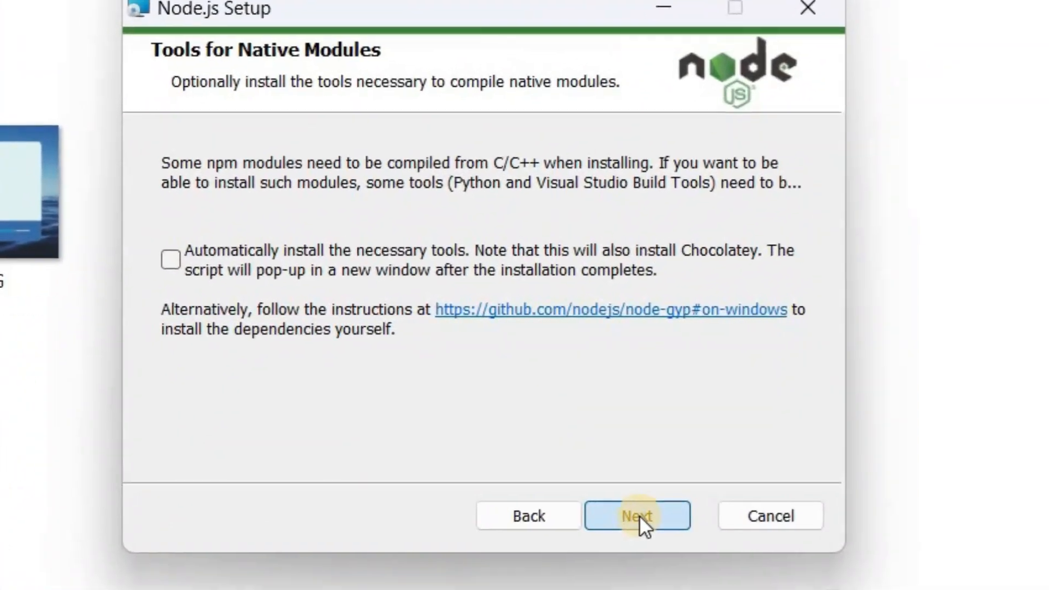
left_click(636, 516)
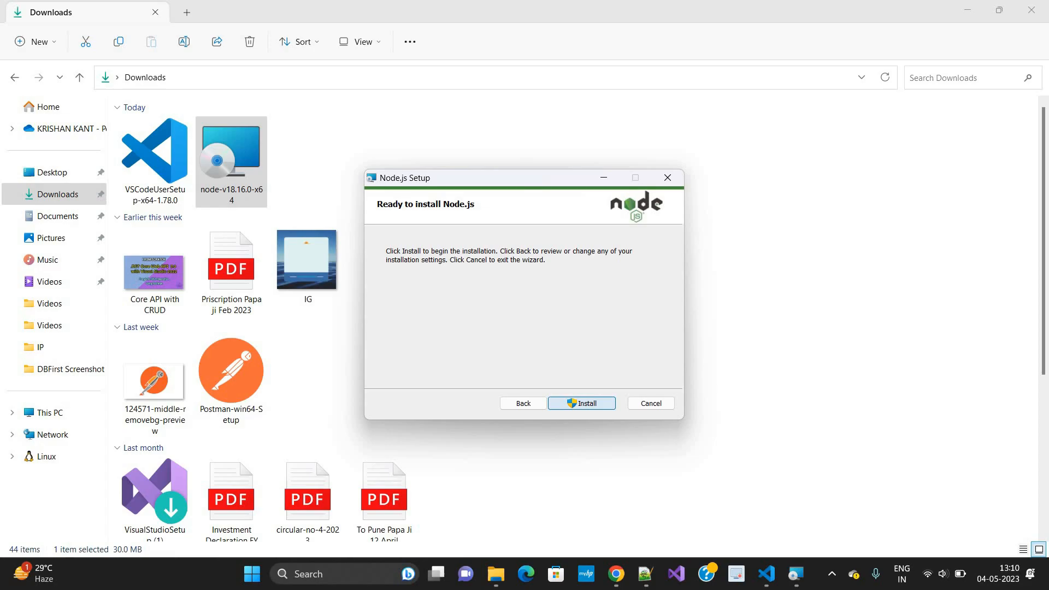
Install Node.js 18.16.0 and close the wizard after it reports success
left_click(580, 404)
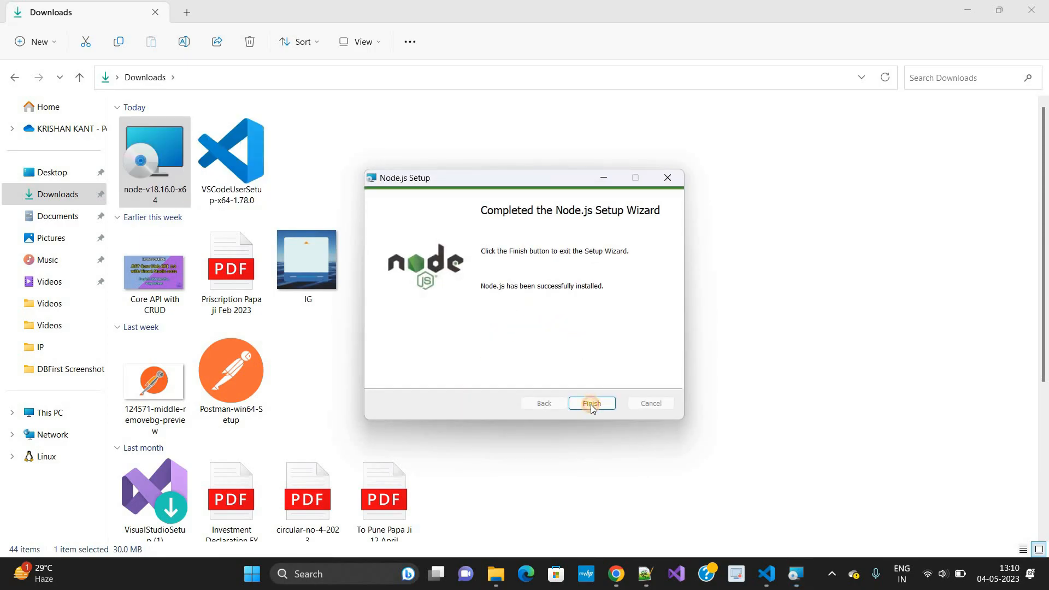
left_click(592, 404)
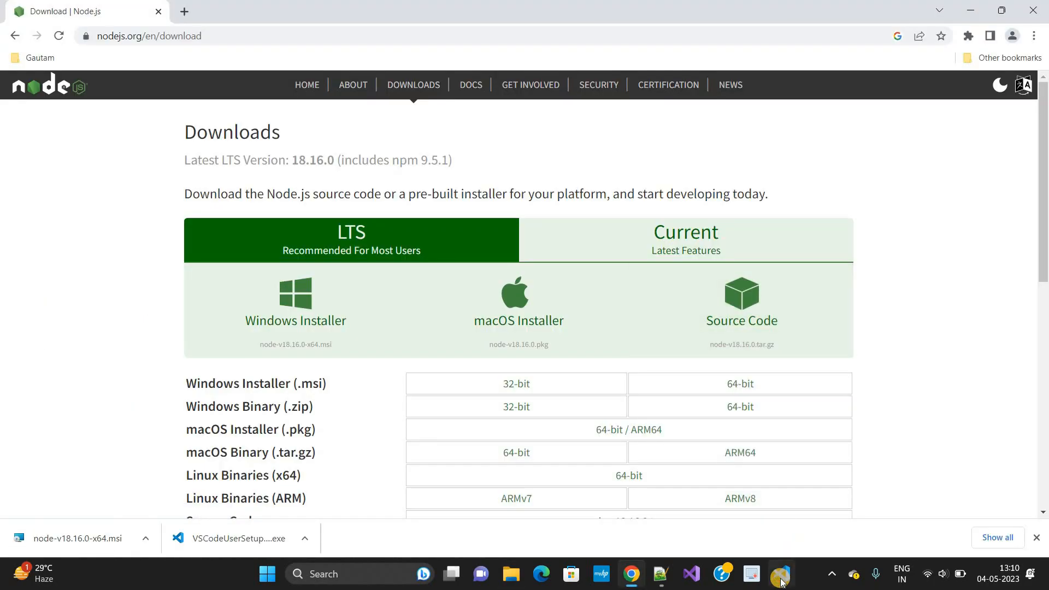
Launch Command Prompt via 'cmd', run node -v and highlight the reported v18.16.0
left_click(779, 574)
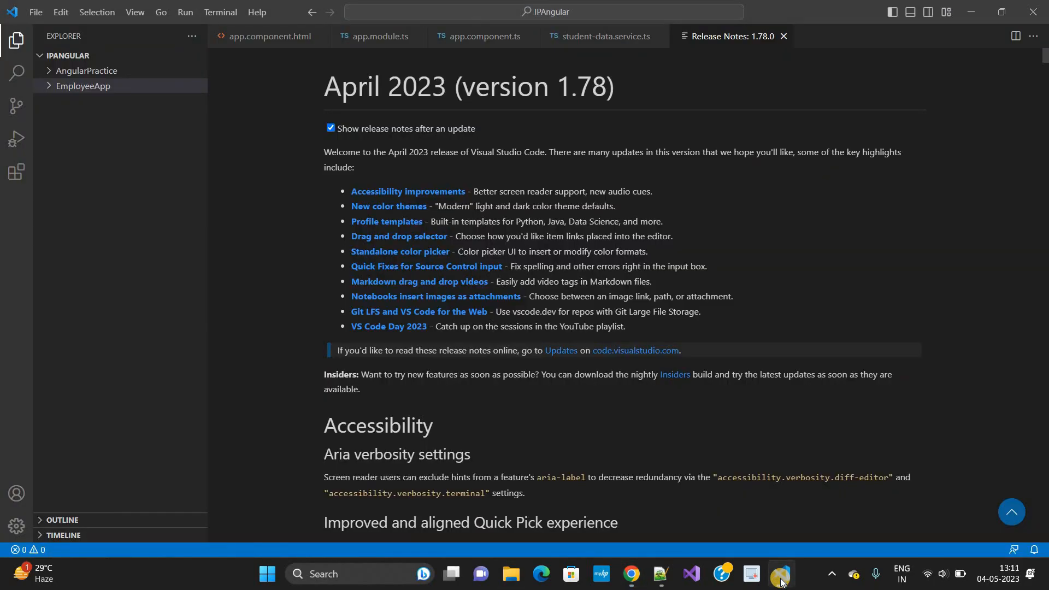
left_click(630, 573)
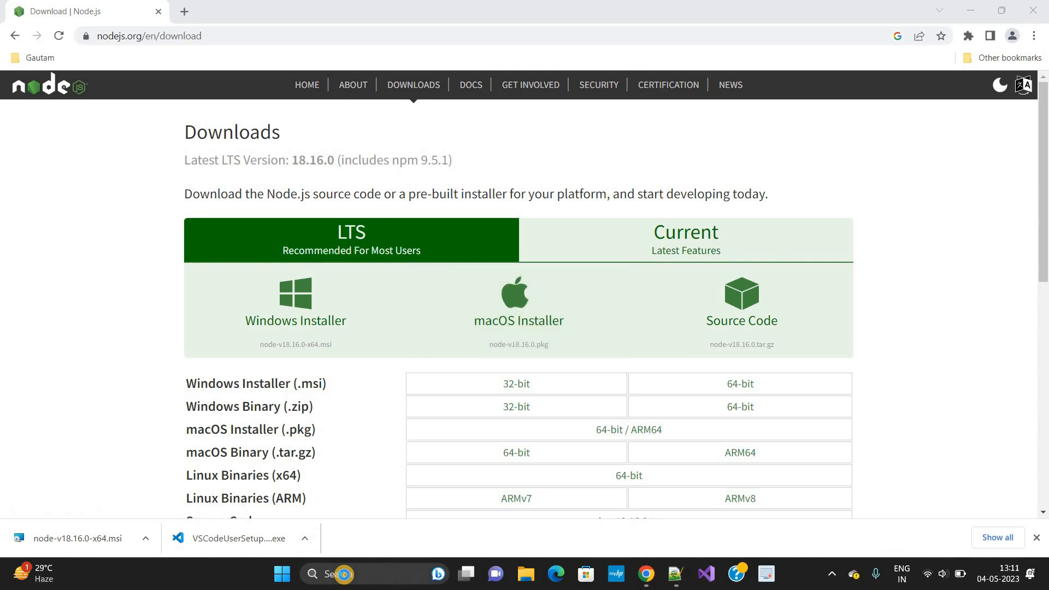
type("cmd")
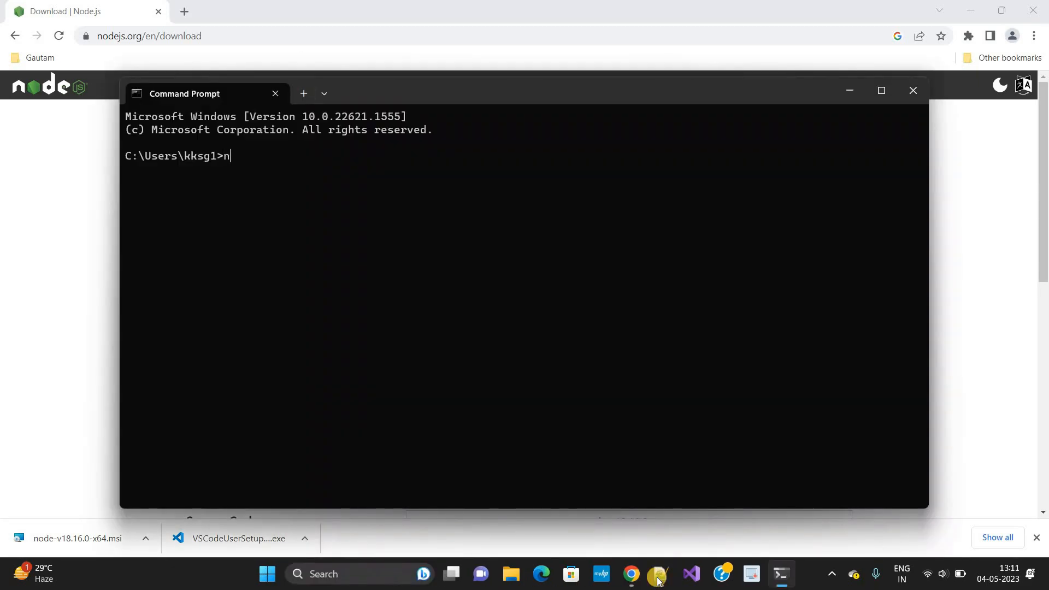
type("ode -v")
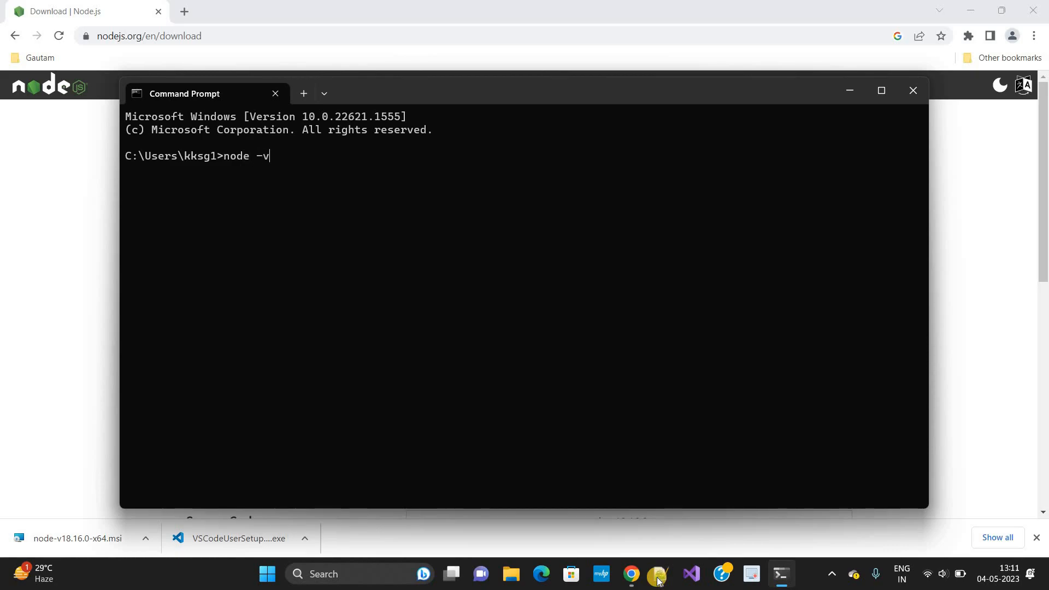
key("Return")
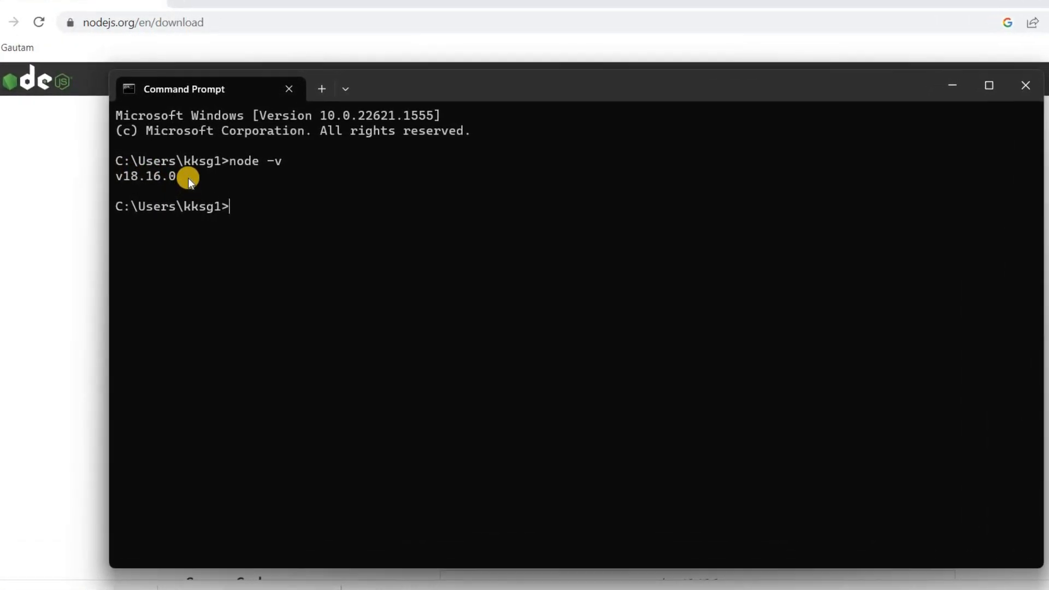
double_click(144, 178)
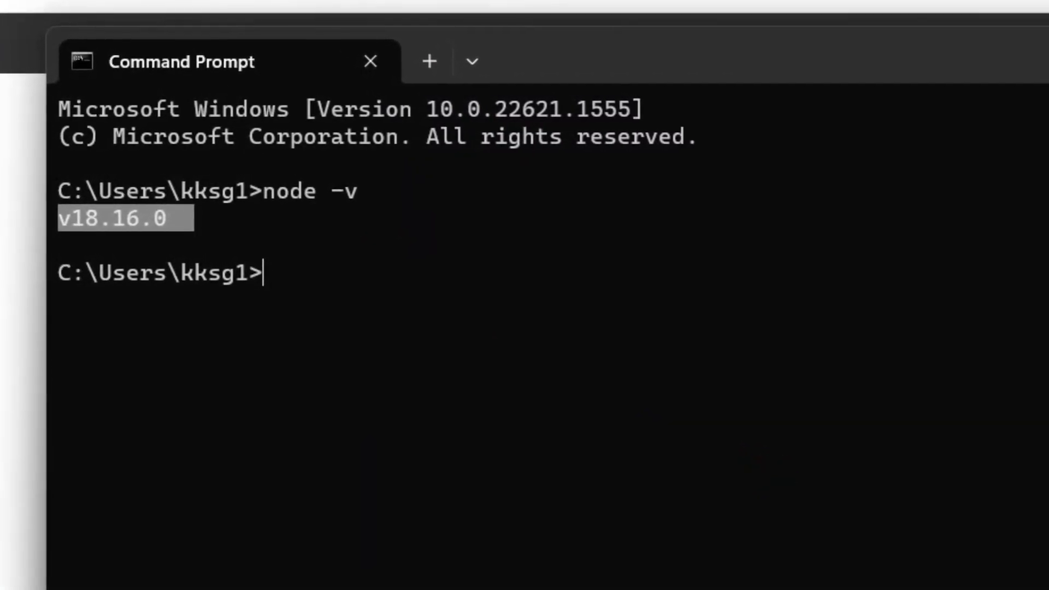
Run npm install -g angular/cli, which fails with a git ENOENT error
type("npm ins")
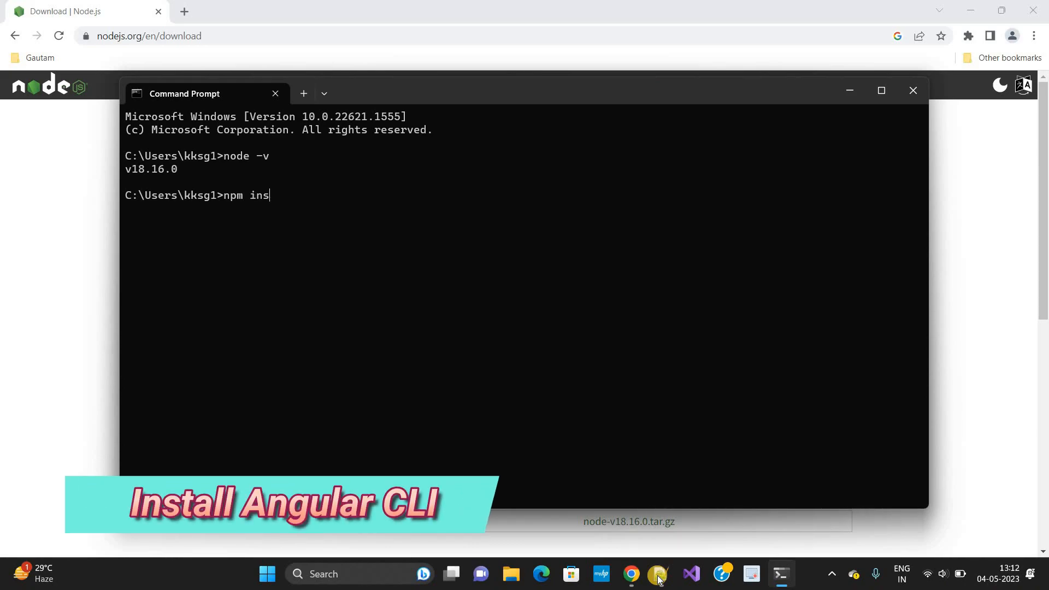
type("tall -")
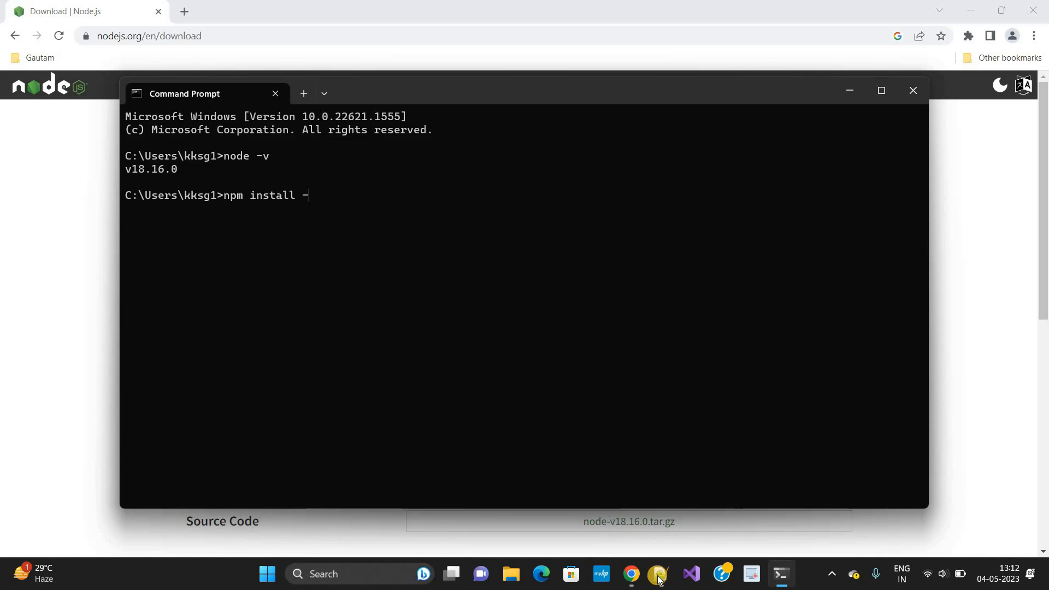
type("g")
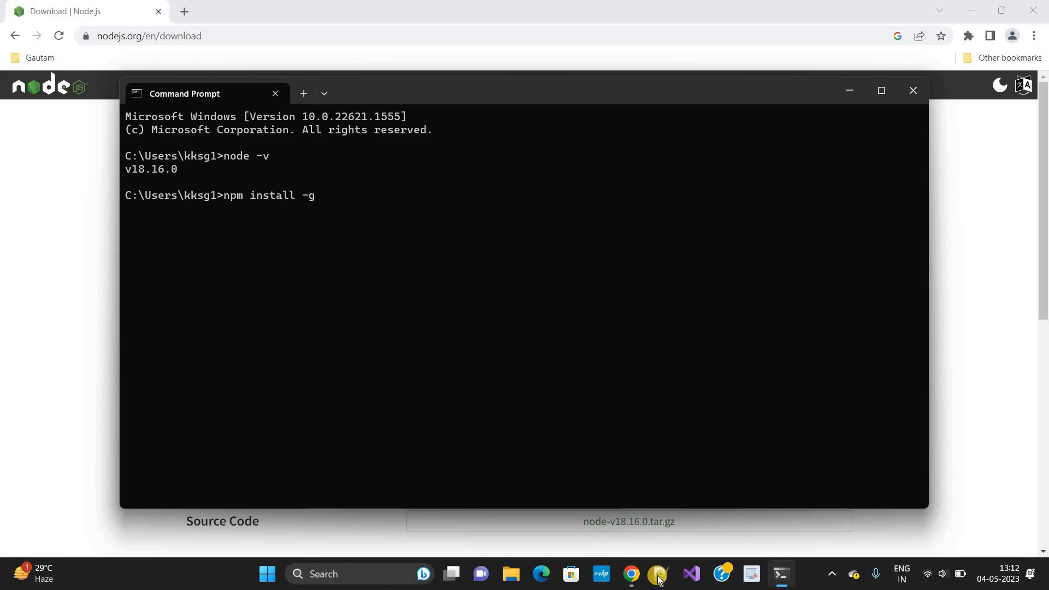
type("angular")
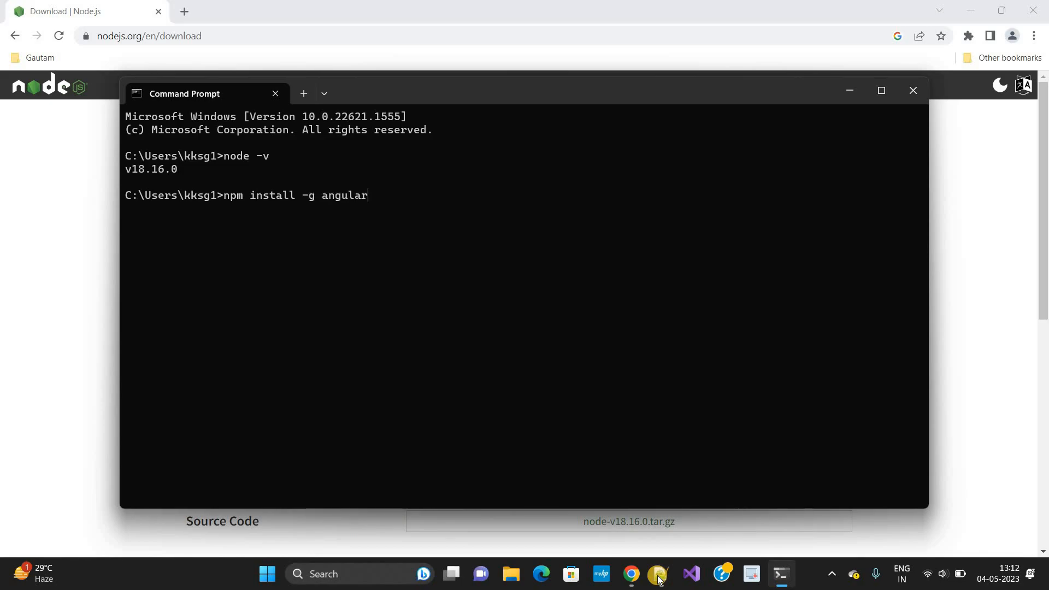
type("/cli")
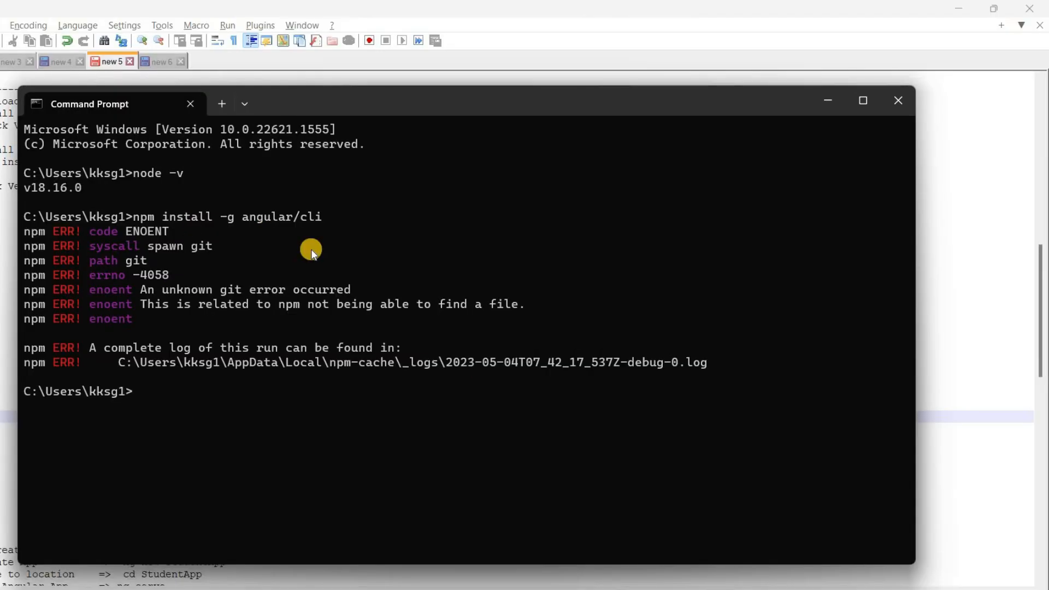
Run npm install -g angular/cli to start the global Angular CLI install
type("npm install -g angular/cli")
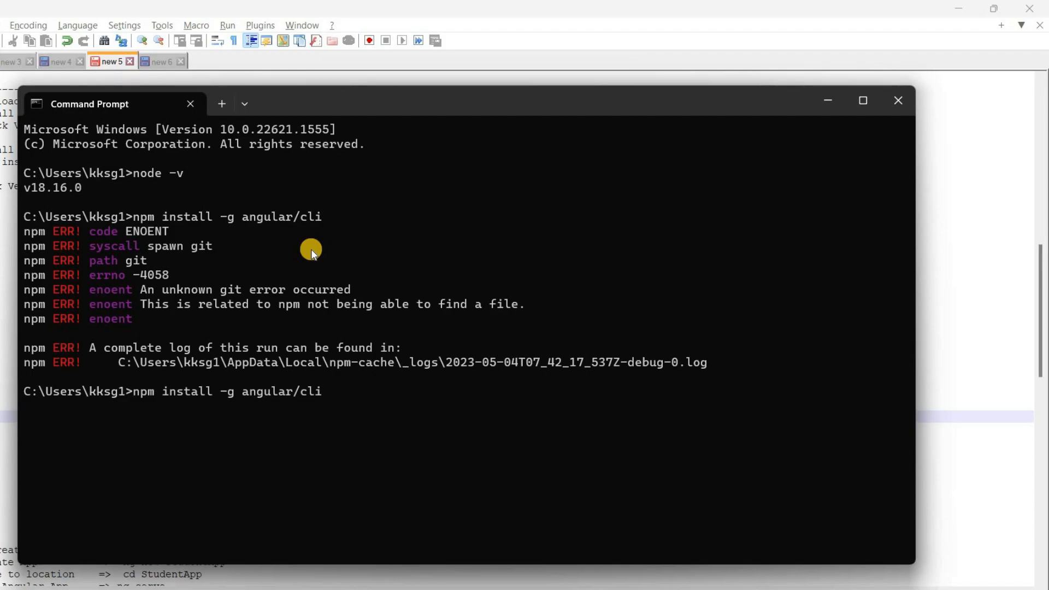
key("Return")
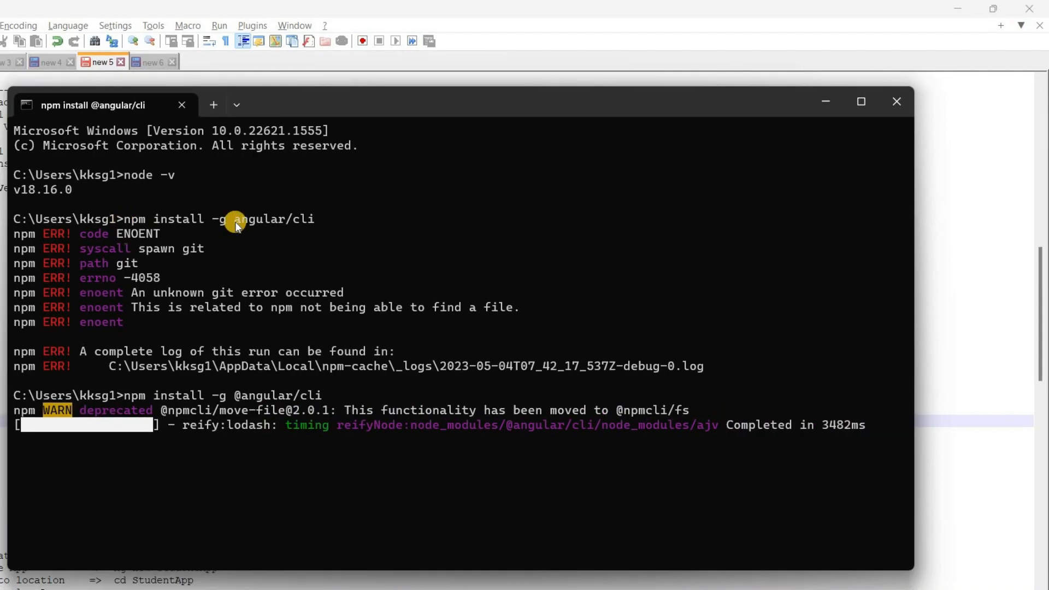
mouse_move(107, 312)
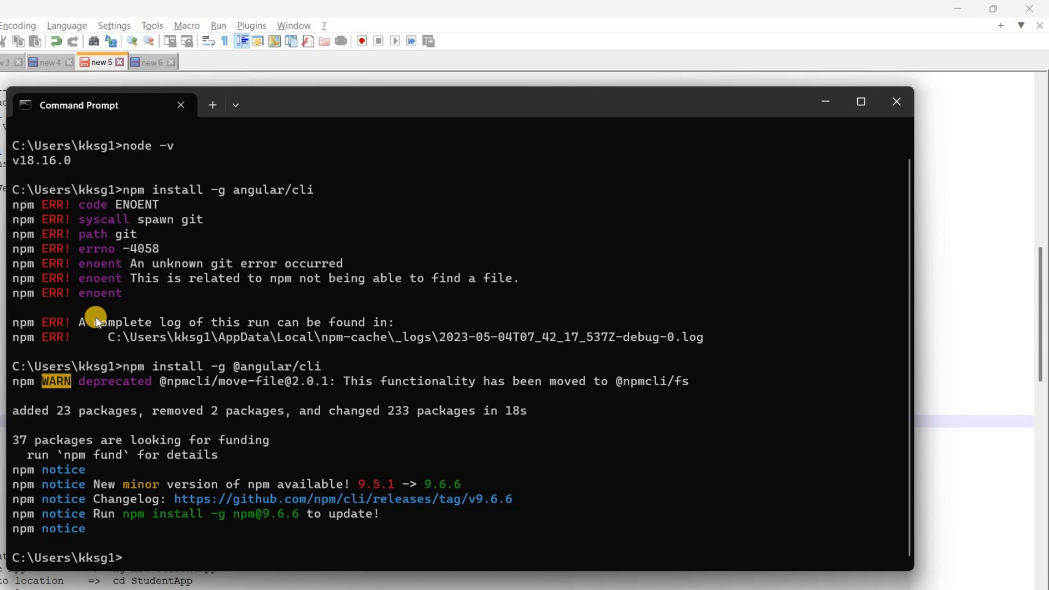
mouse_move(317, 429)
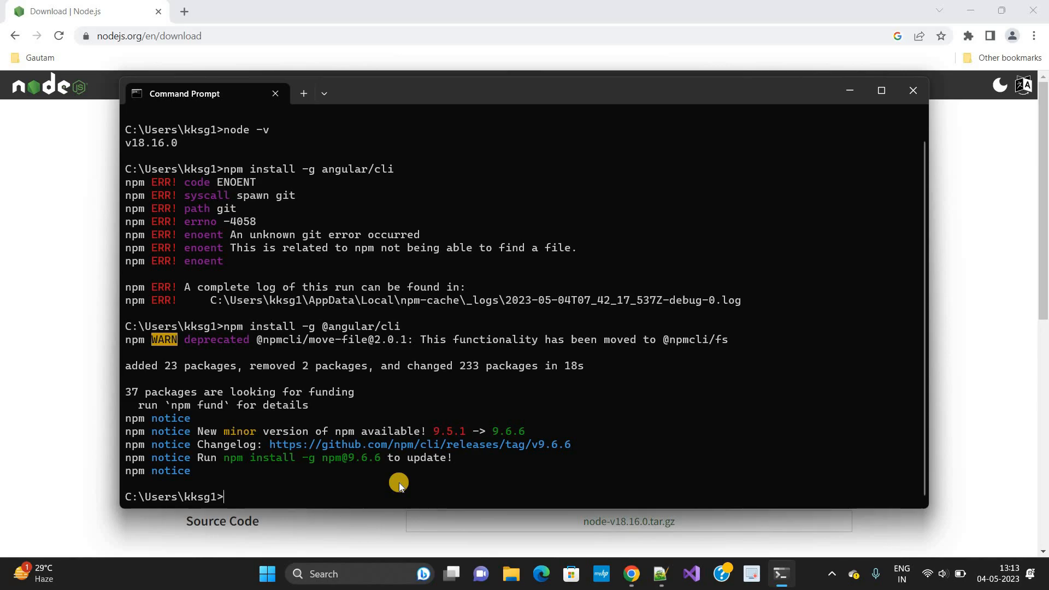
Retype the install command with the @ scope and enter the npm version check
type("npm install -g angular/cli")
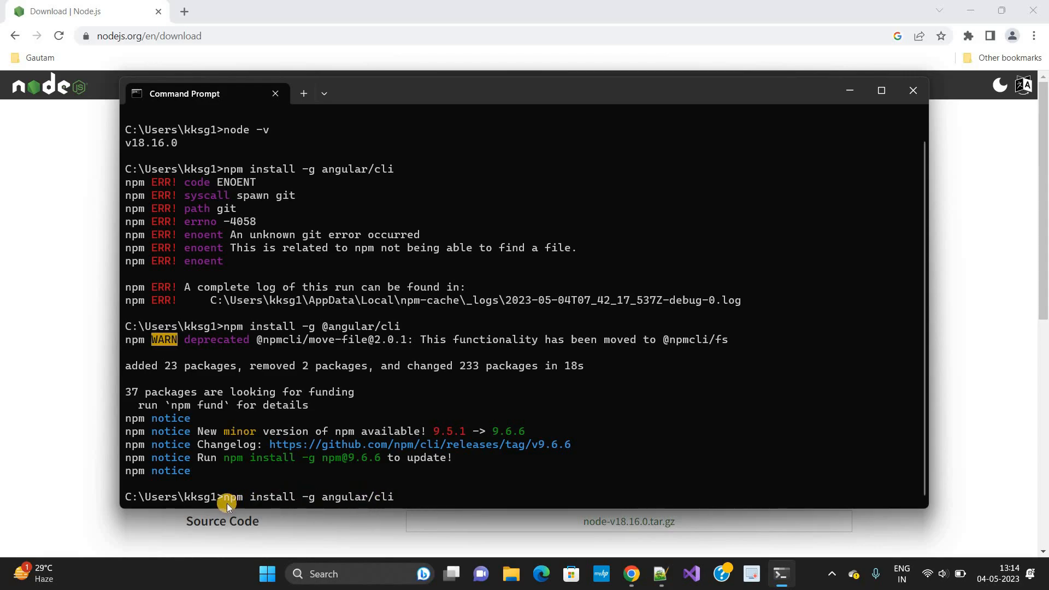
mouse_move(436, 503)
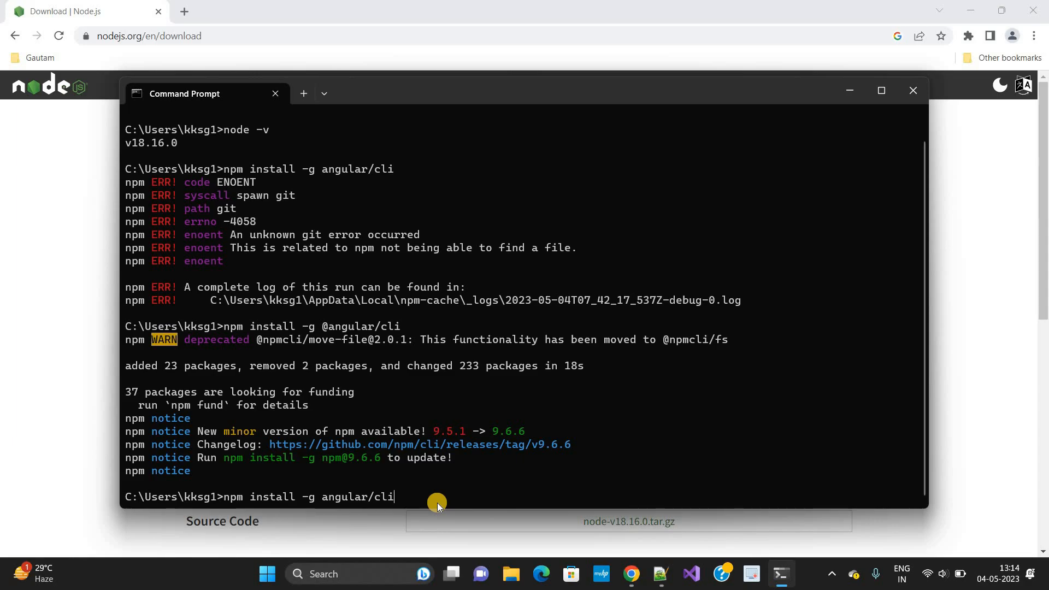
type("@")
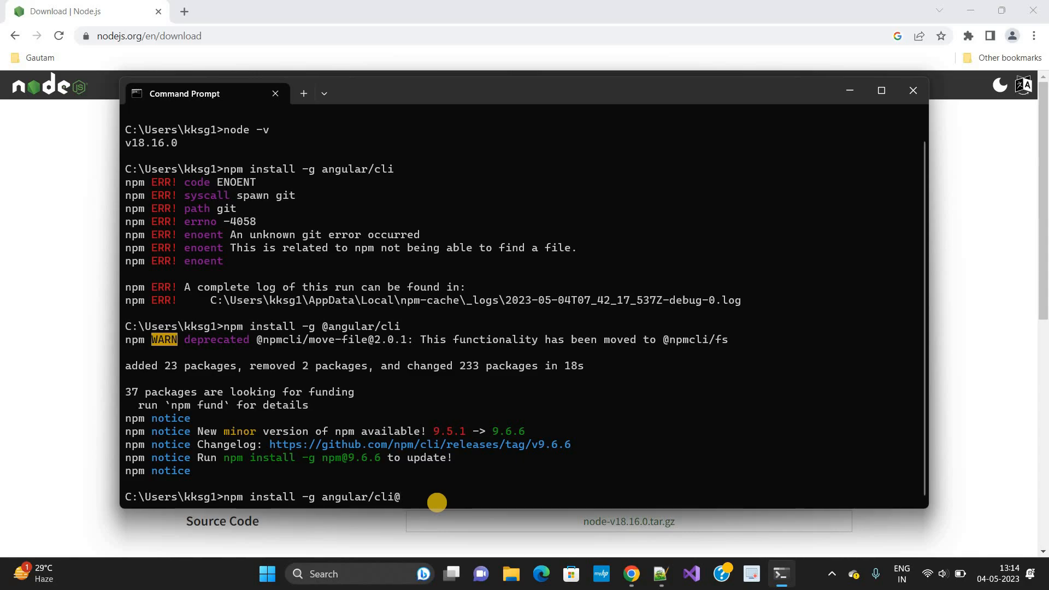
type("8.5.1")
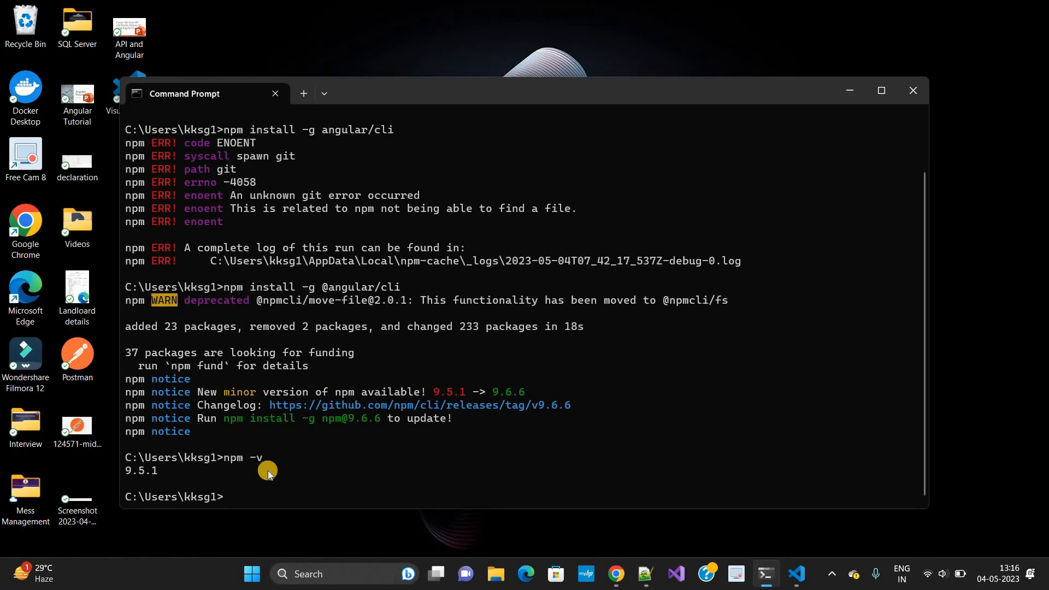
Run ng version, confirming Angular CLI 16.0.0 on Node 18.16.0 and npm 9.5.1
type("ng ver")
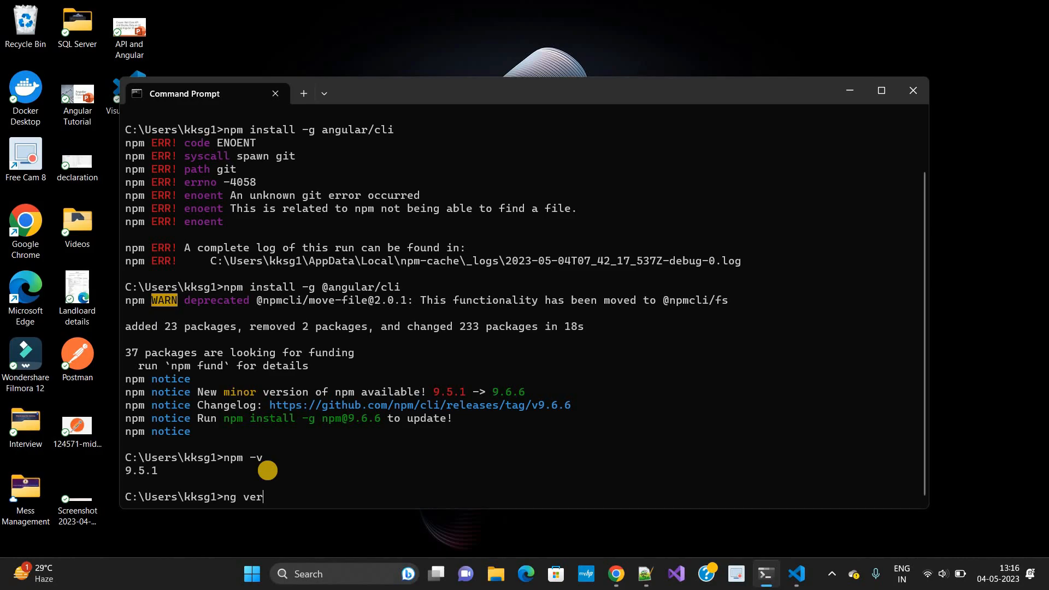
type("sion")
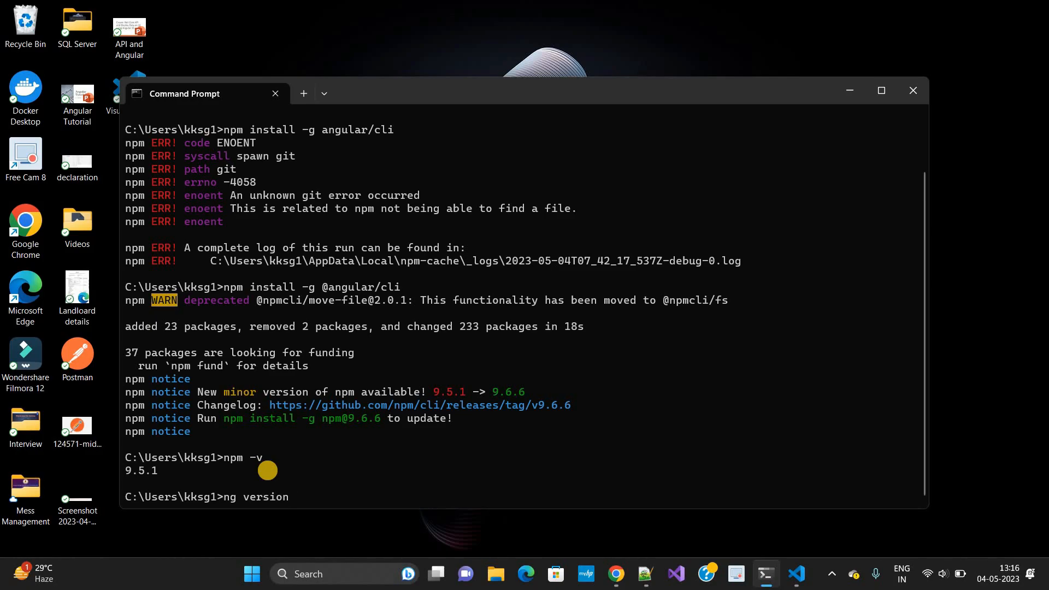
key("Return")
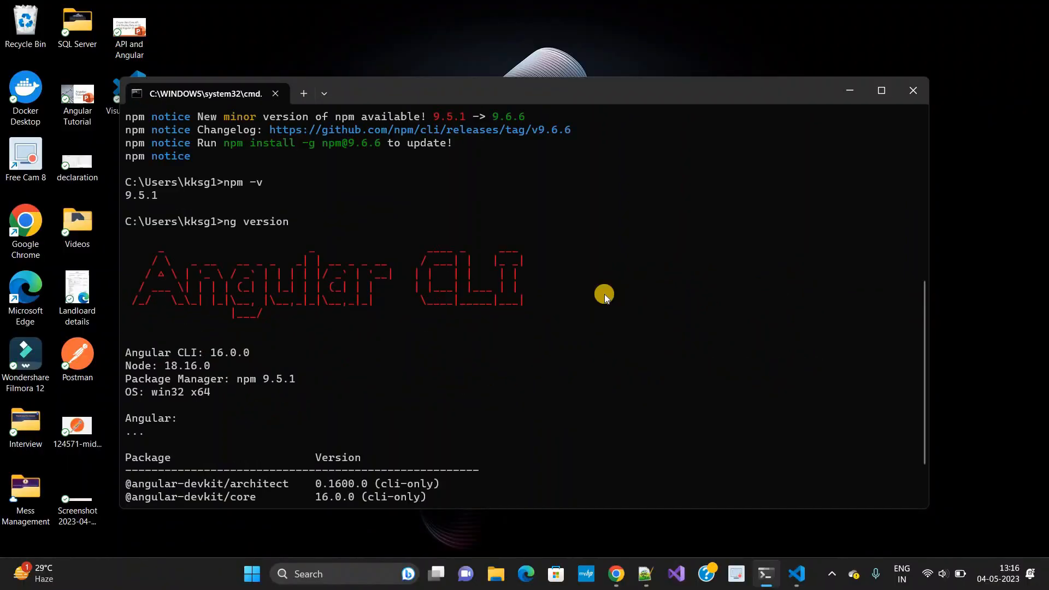
Review the output and close the Command Prompt window
scroll("up", 3)
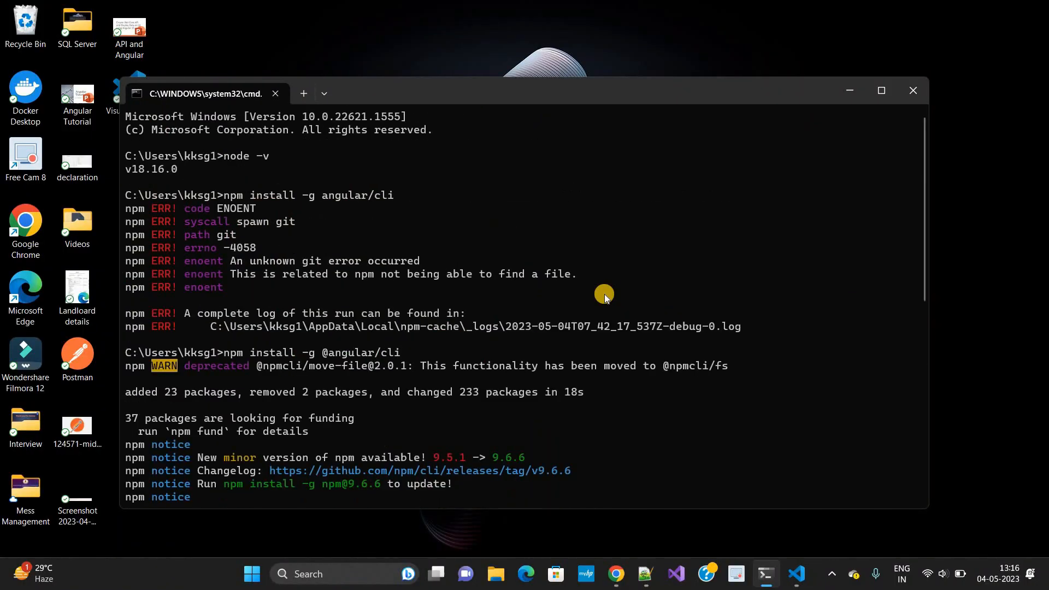
mouse_move(912, 91)
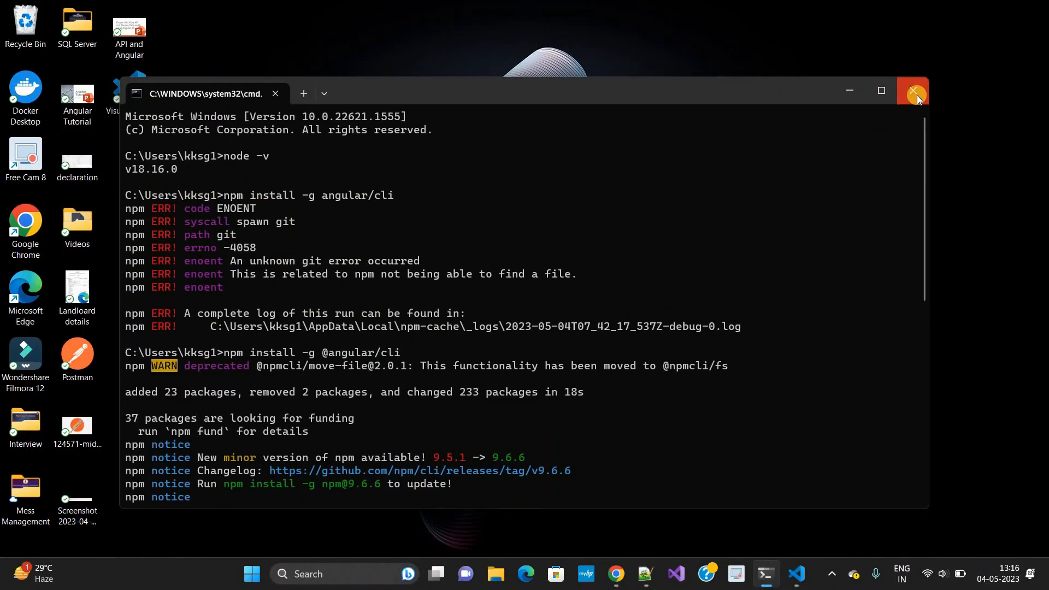
mouse_move(913, 92)
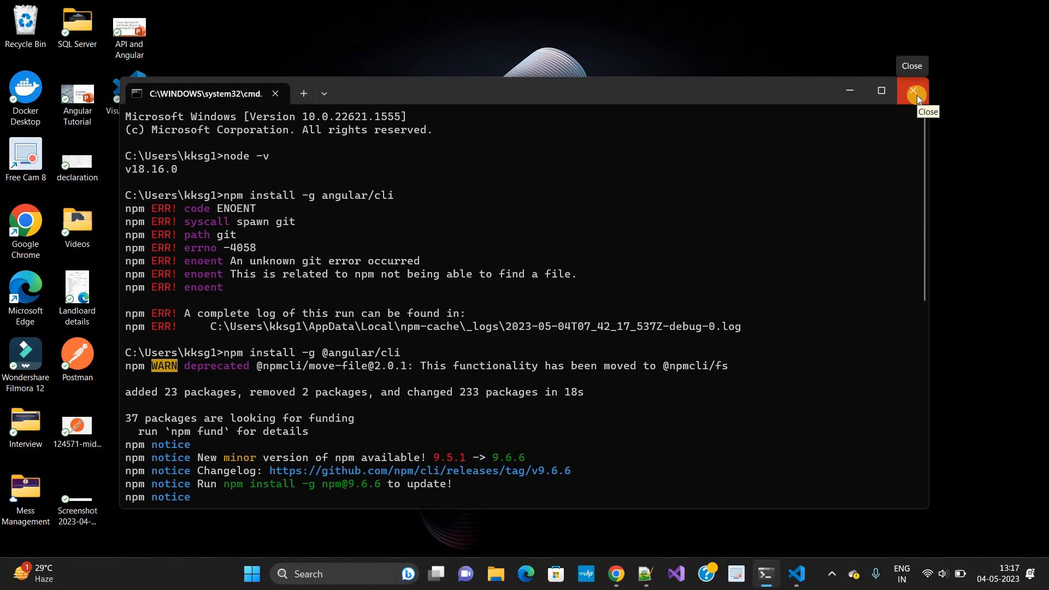
left_click(911, 92)
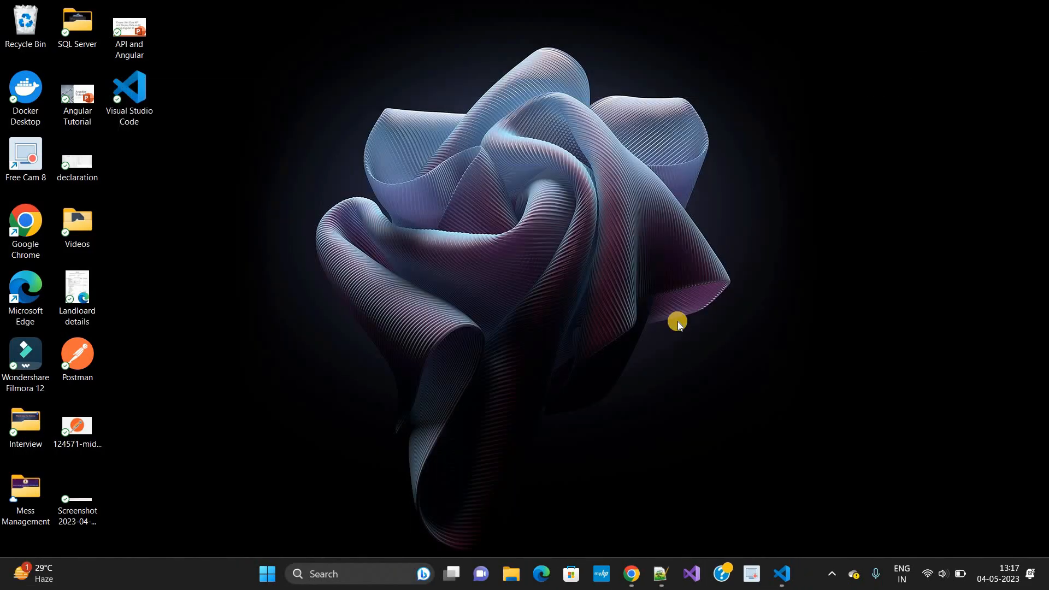